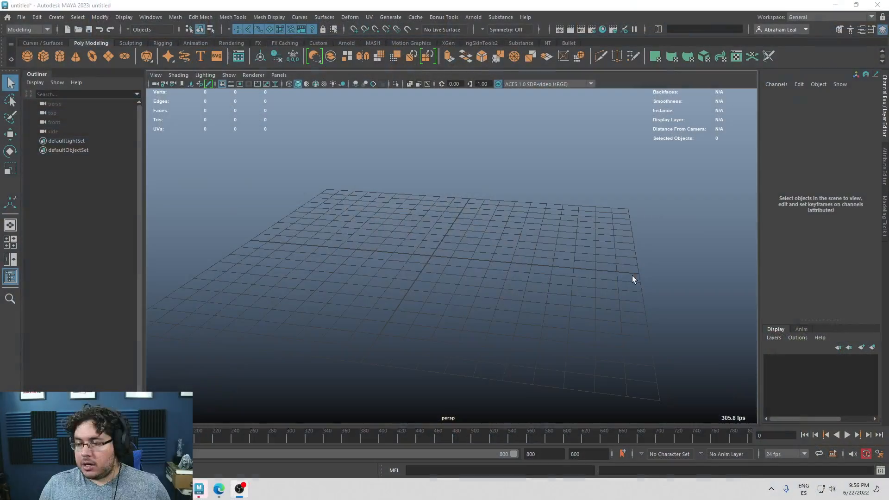
# Step: Switch from Maya to the App Store listing and show the Win64 Bonus Tools download
pyautogui.moveTo(634, 278); pyautogui.dragTo(498, 289)
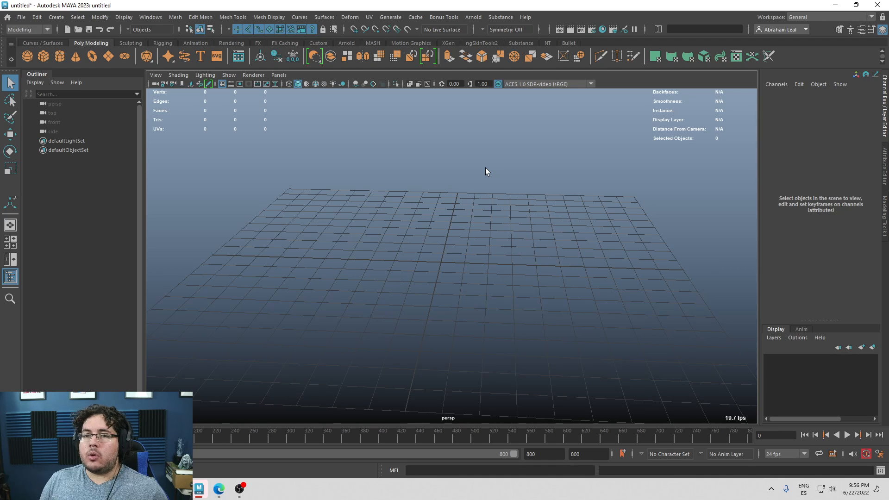
pyautogui.moveTo(507, 165)
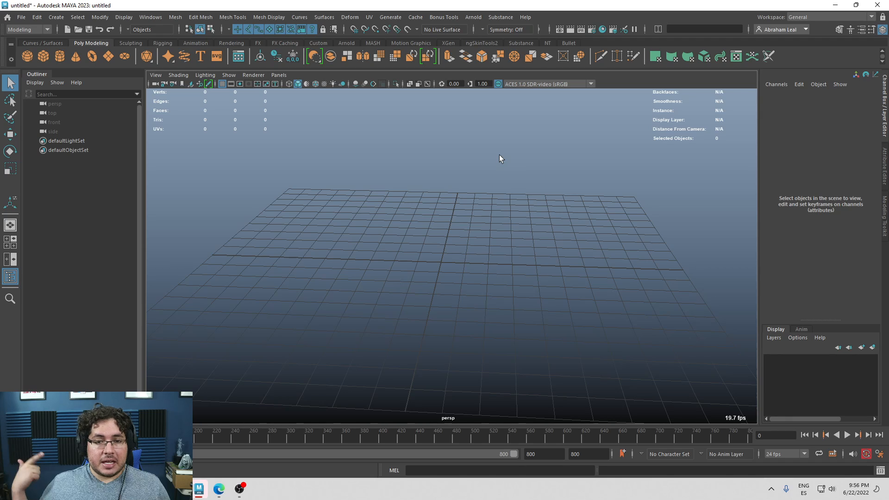
pyautogui.click(444, 17)
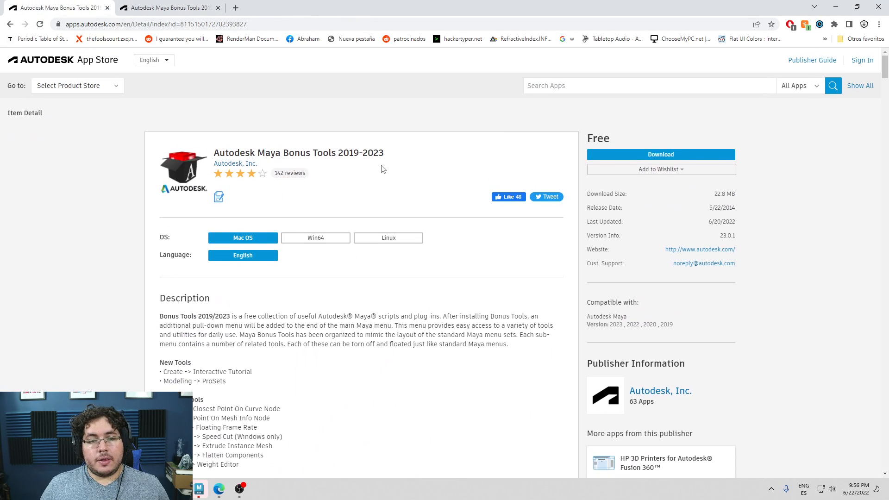
pyautogui.moveTo(477, 178)
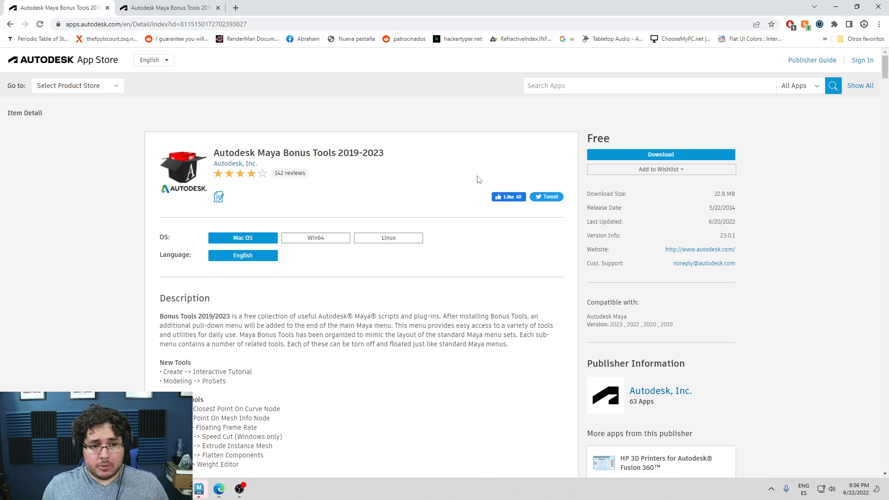
pyautogui.moveTo(286, 125)
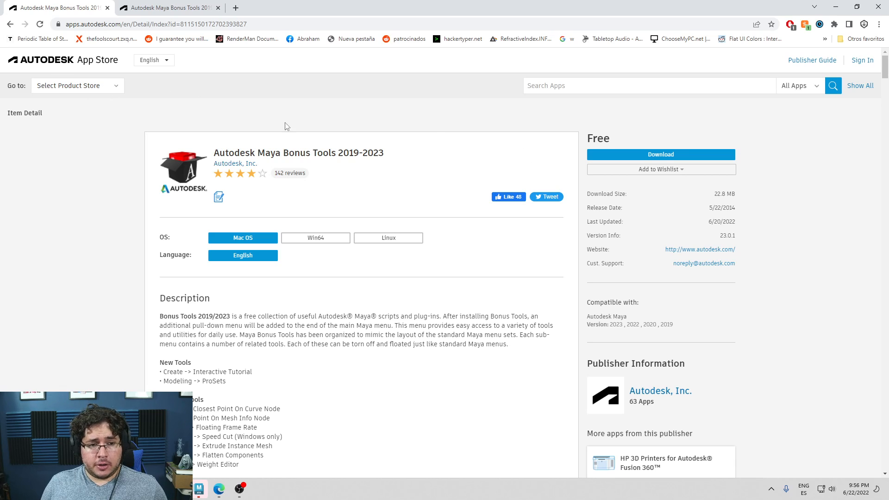
pyautogui.moveTo(273, 240)
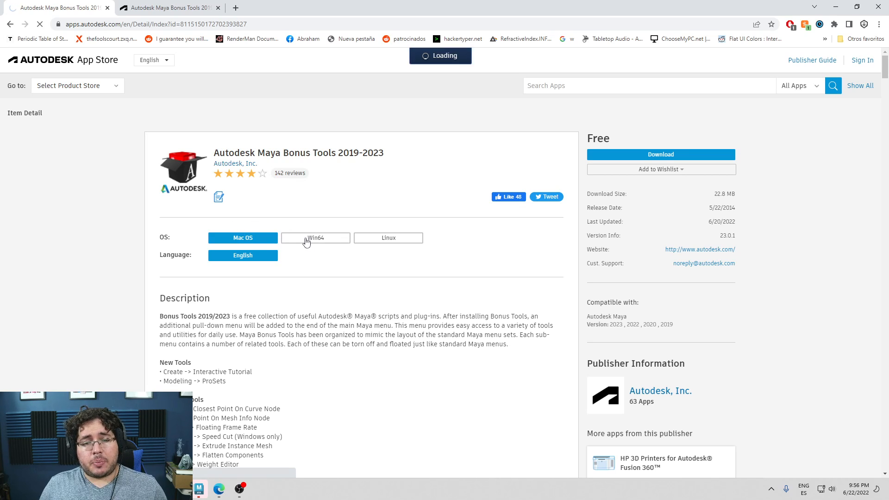
pyautogui.click(315, 237)
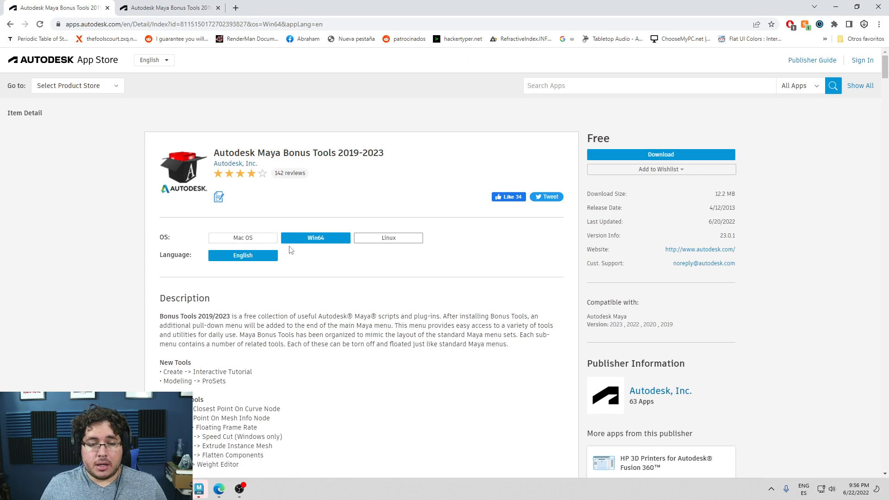
pyautogui.moveTo(319, 247)
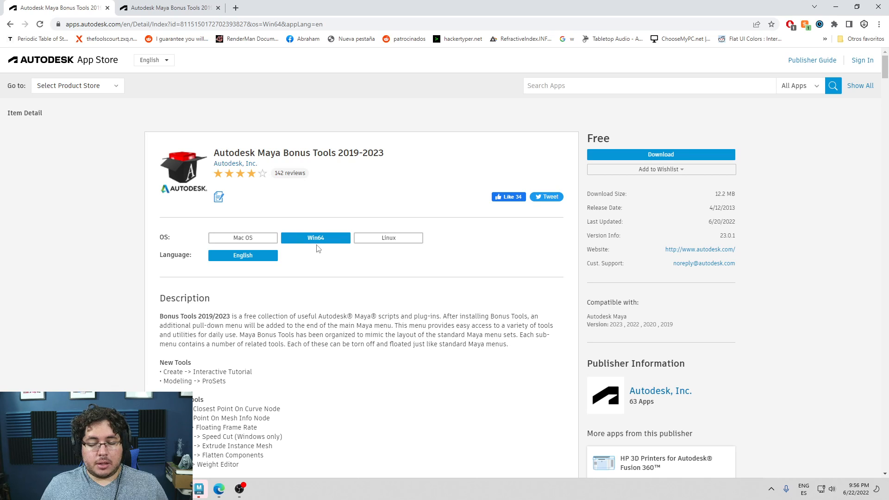
pyautogui.moveTo(343, 225)
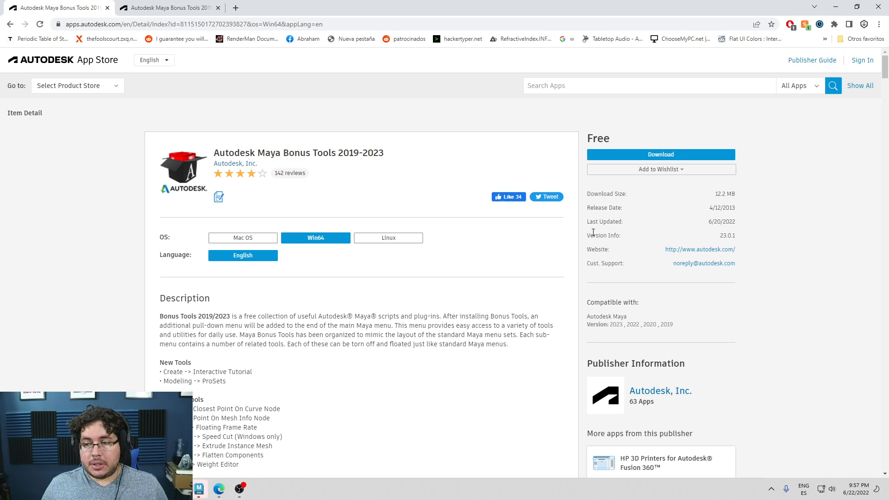
pyautogui.doubleClick(722, 222)
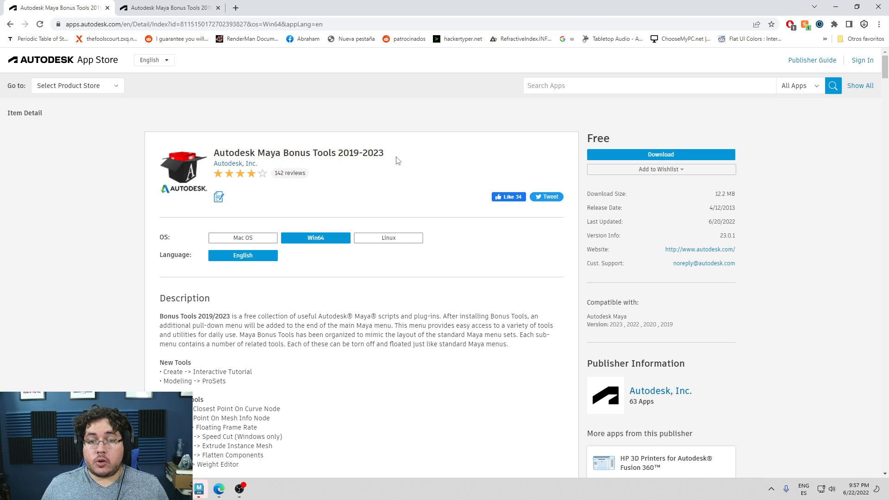
# Step: Switch back to Maya and browse the torn-off Bonus Tools menu and its Help submenu
pyautogui.click(443, 16)
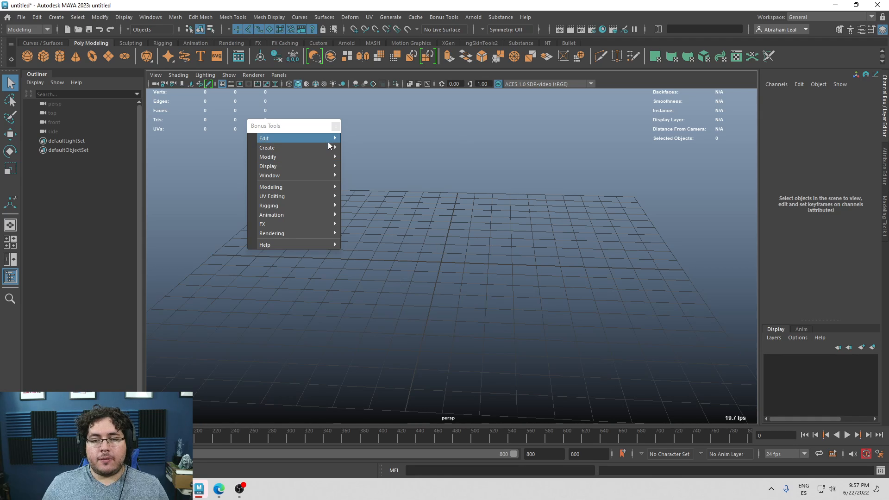
pyautogui.moveTo(295, 128)
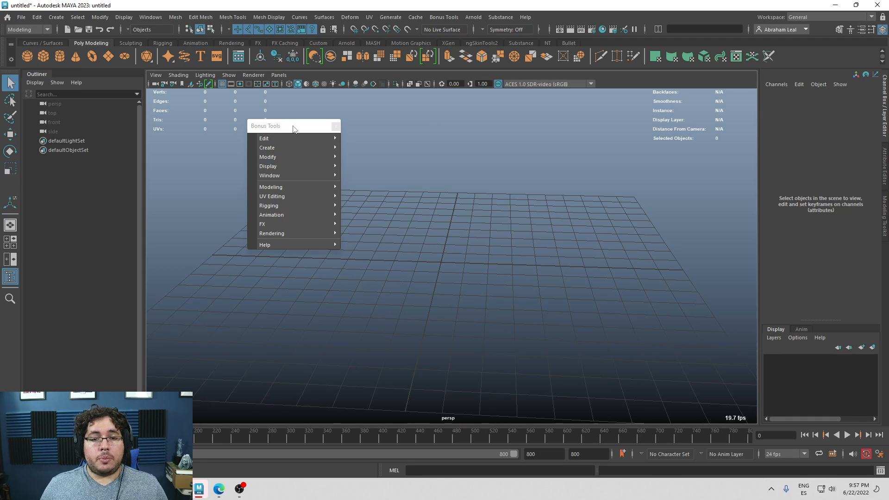
pyautogui.moveTo(287, 244)
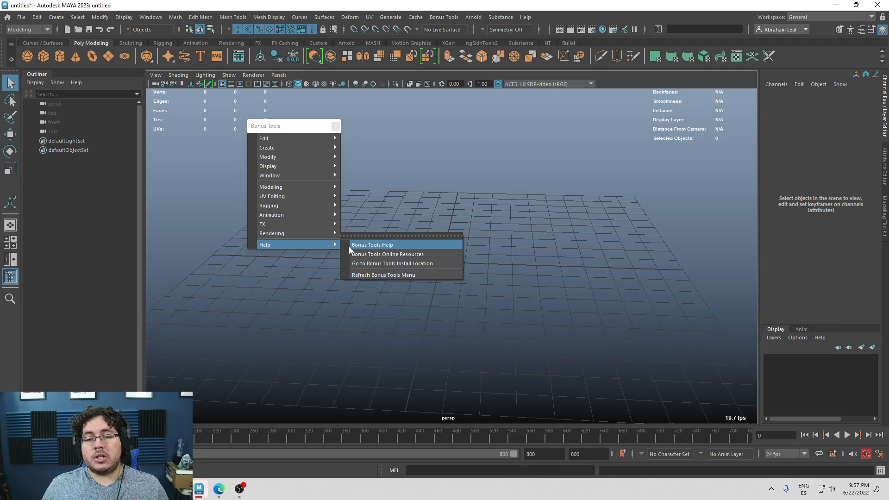
pyautogui.moveTo(277, 126)
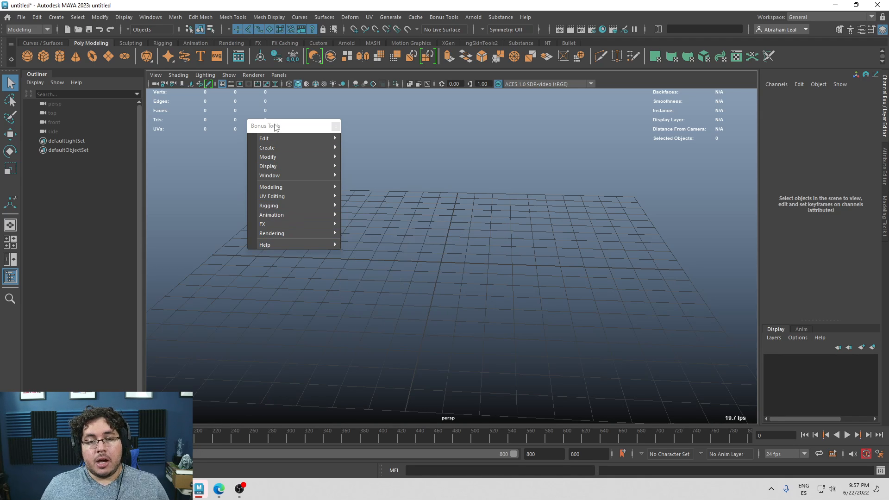
pyautogui.click(444, 16)
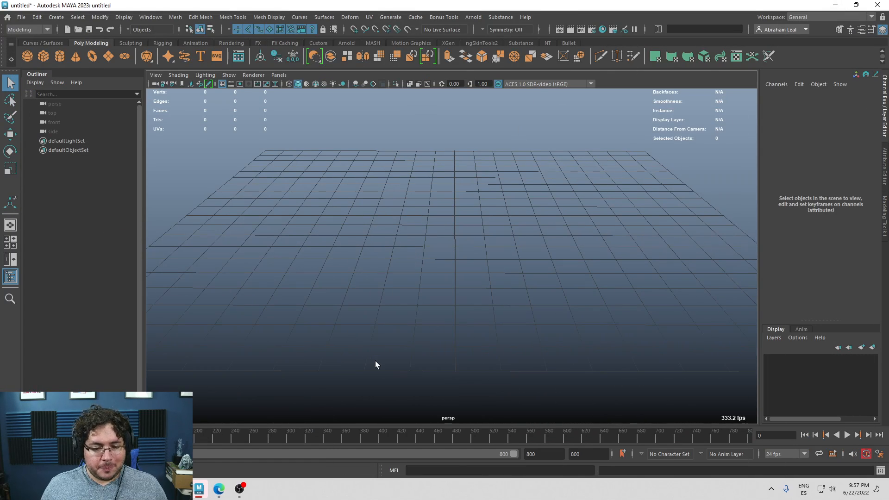
# Step: Create polygon sphere pSphere1 and apply Duplicate Special with Instance and a translate offset
pyautogui.click(443, 17)
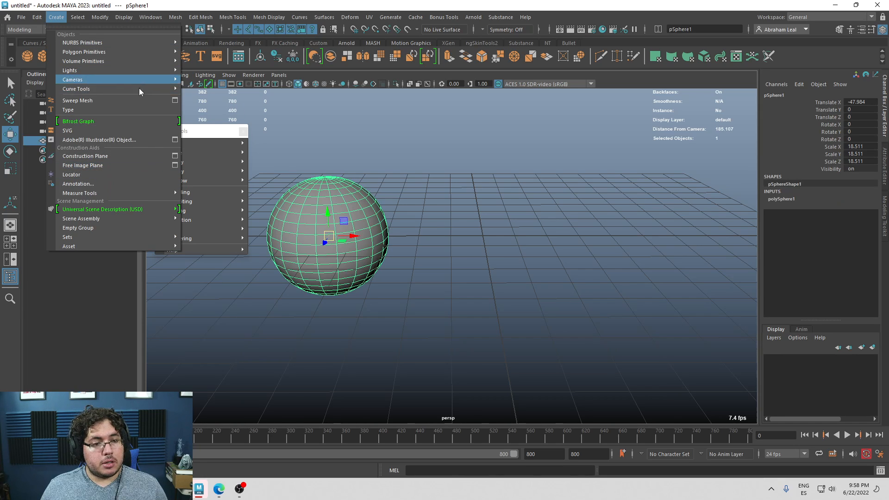
pyautogui.click(37, 16)
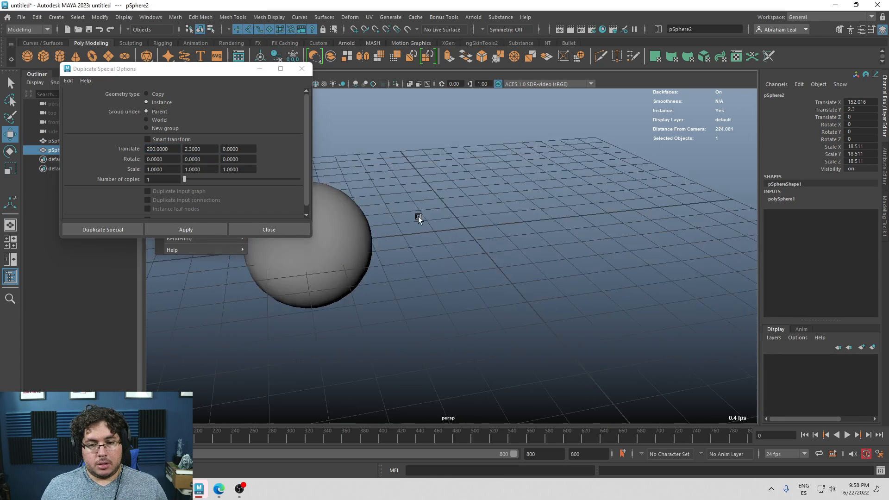
pyautogui.click(102, 229)
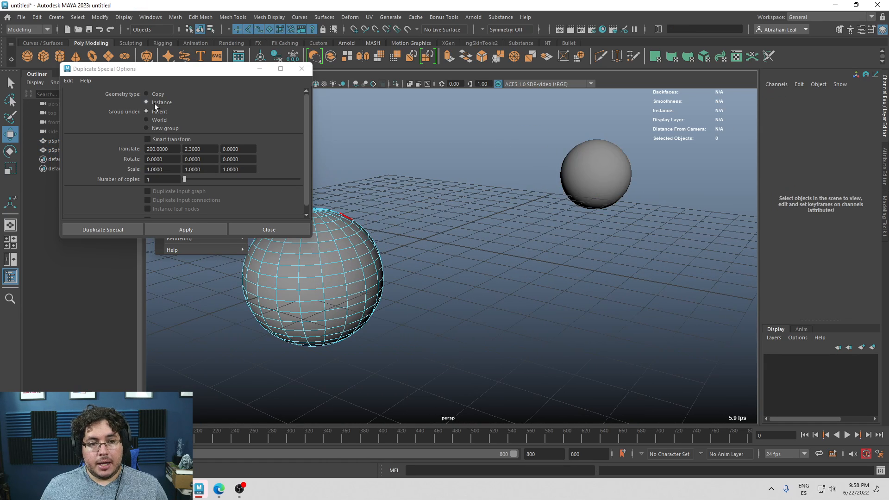
pyautogui.click(348, 257)
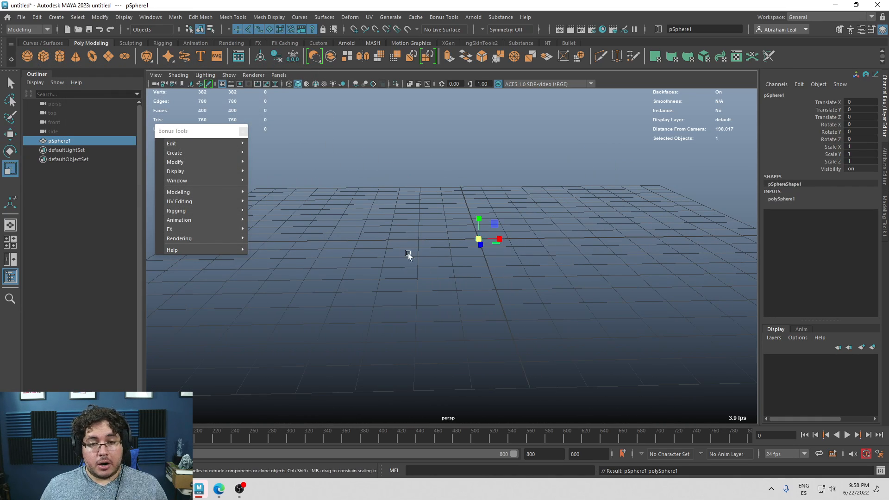
pyautogui.moveTo(171, 143)
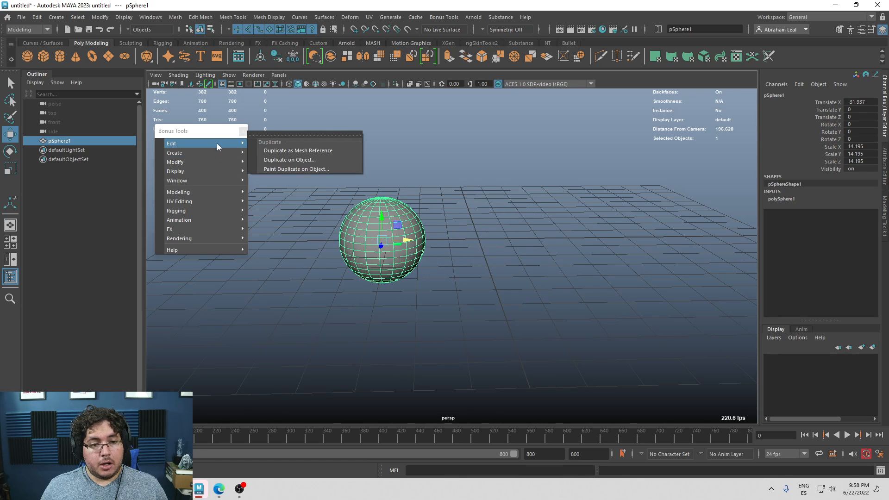
pyautogui.moveTo(291, 153)
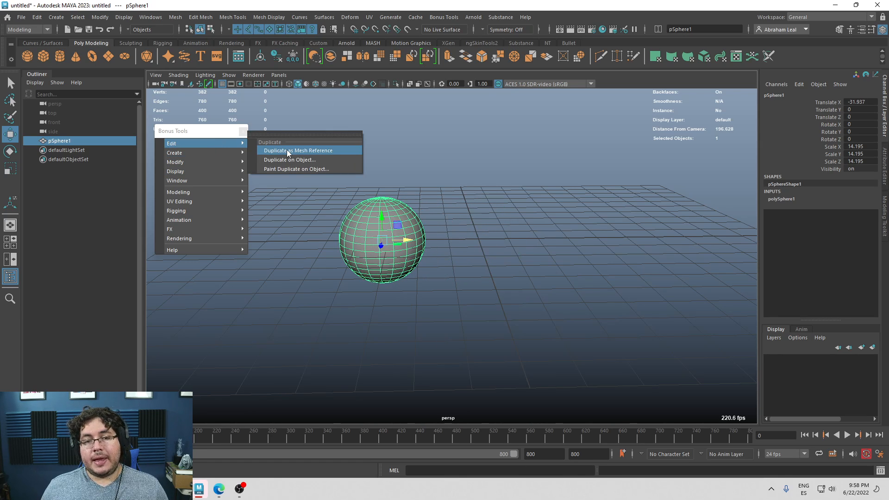
# Step: Duplicate pSphere1 as mesh reference pSphere1_ref and extrude faces so the copy mirrors them
pyautogui.click(298, 150)
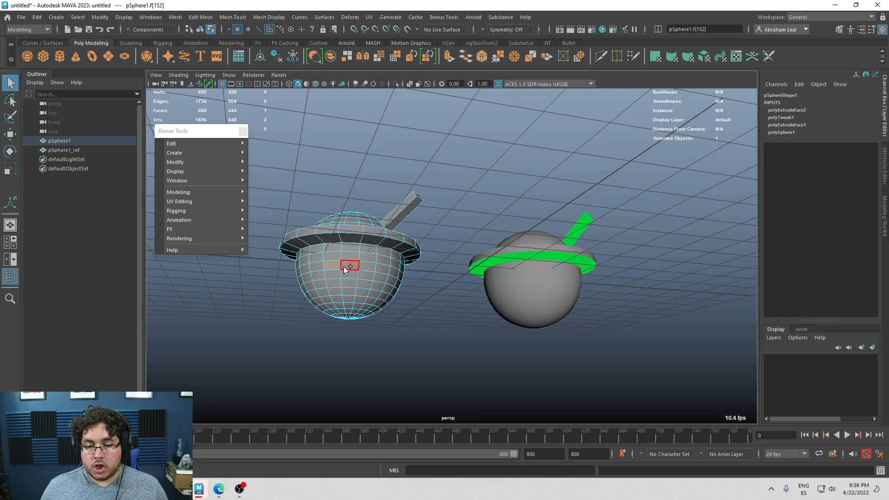
pyautogui.click(348, 267)
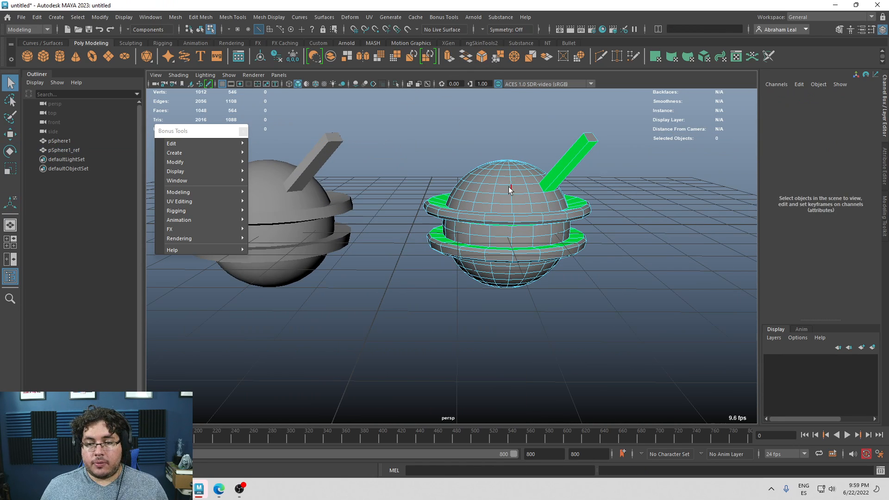
pyautogui.click(63, 150)
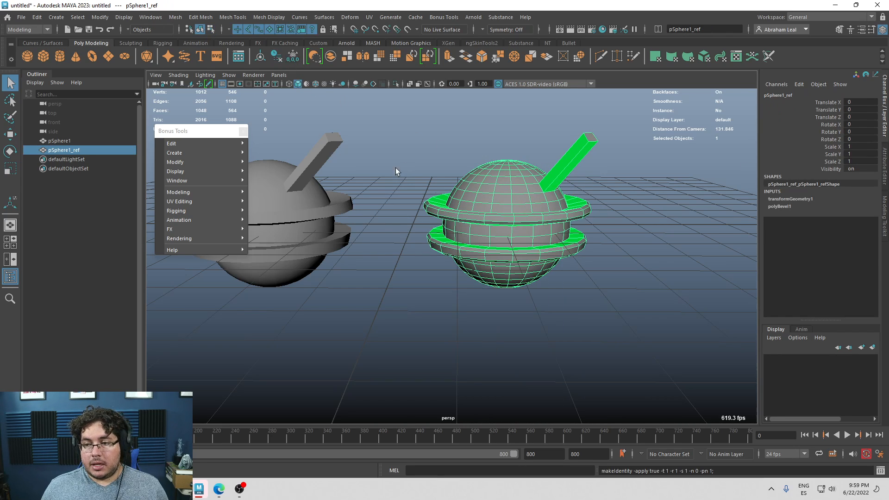
# Step: Select pSphere1 and make another Duplicate as Mesh Reference copy of it
pyautogui.rightClick(485, 187)
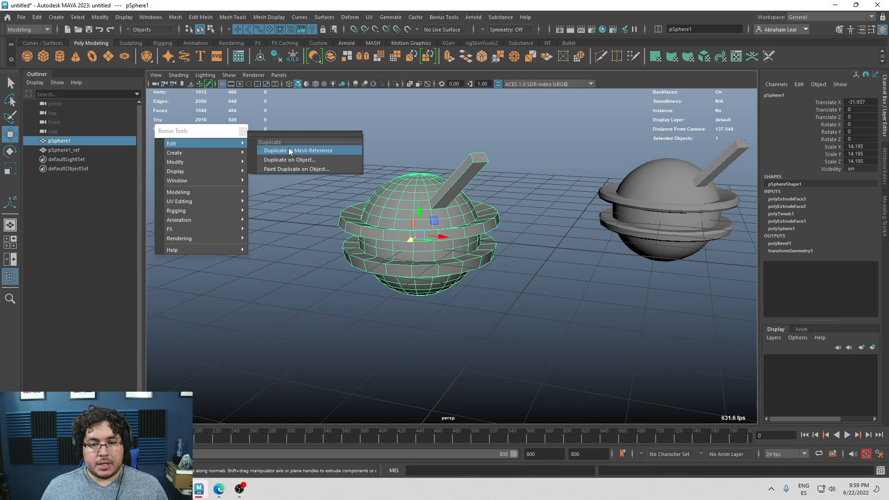
pyautogui.click(276, 150)
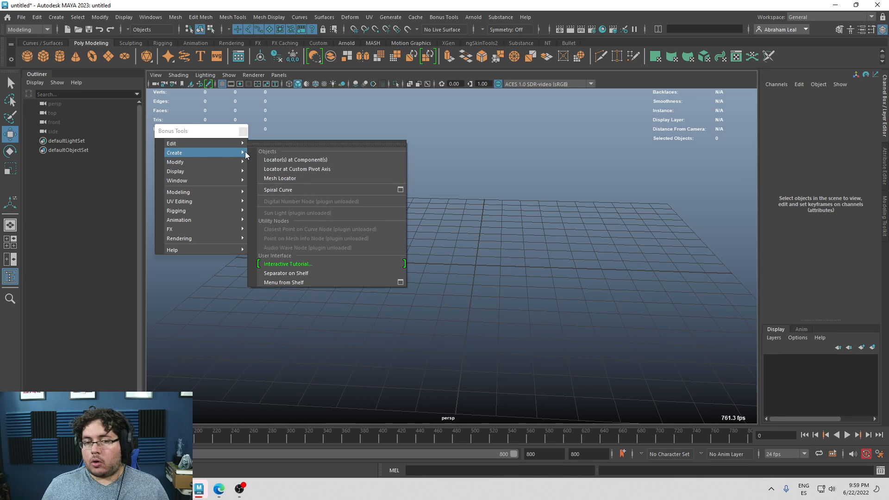
pyautogui.moveTo(207, 159)
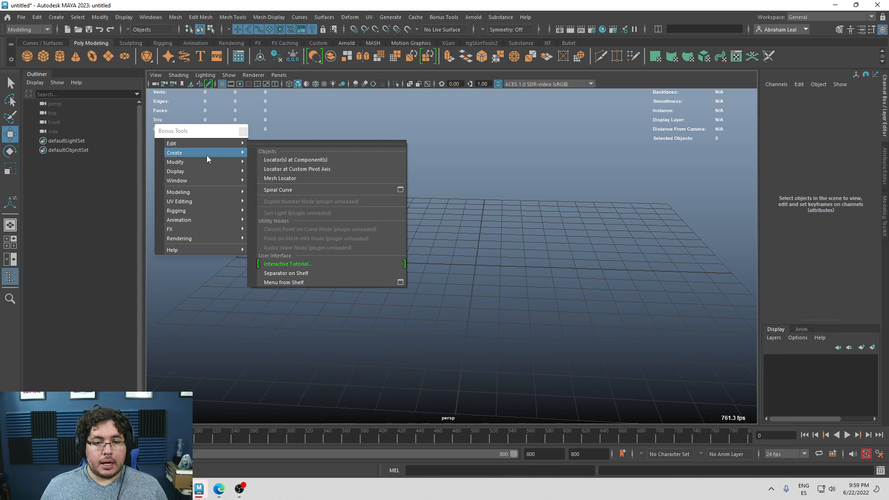
pyautogui.moveTo(180, 142)
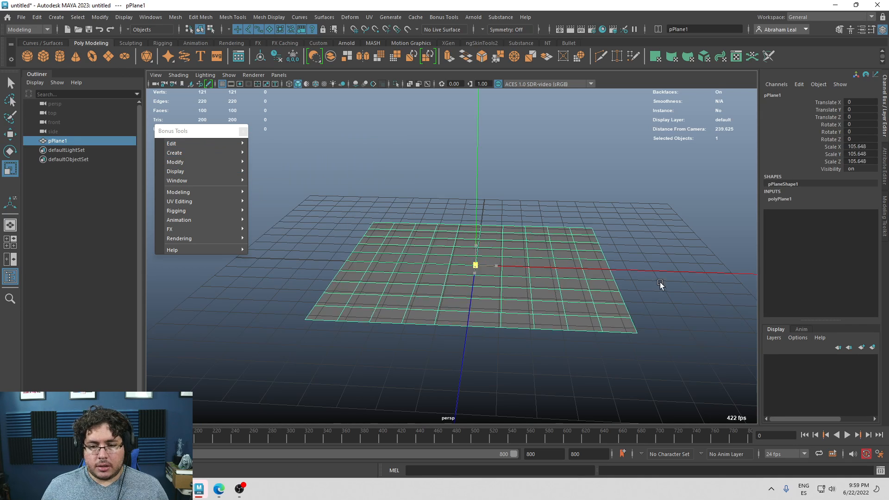
# Step: Create a small sphere and replicate it onto the selected plane vertices with Duplicate on Object
pyautogui.click(434, 241)
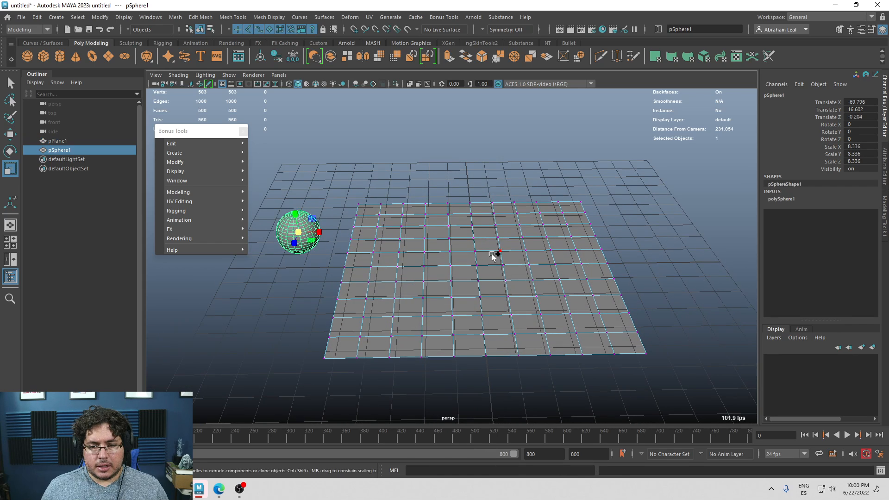
pyautogui.click(171, 142)
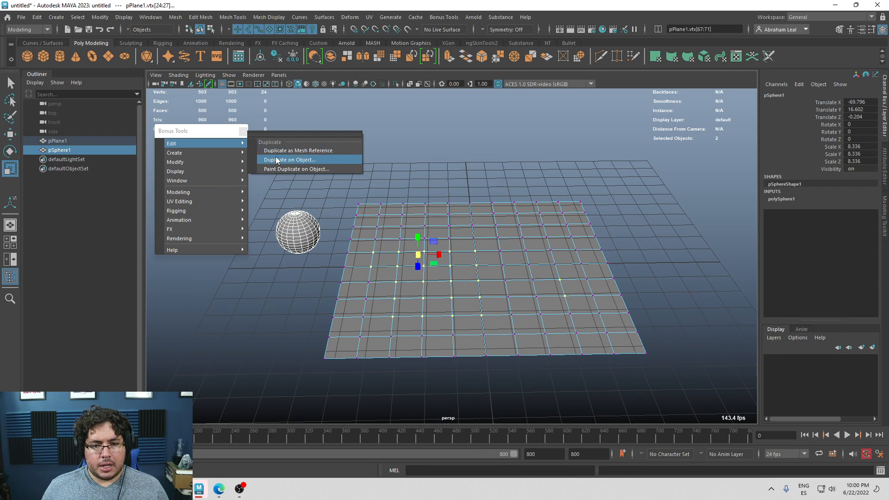
pyautogui.click(289, 159)
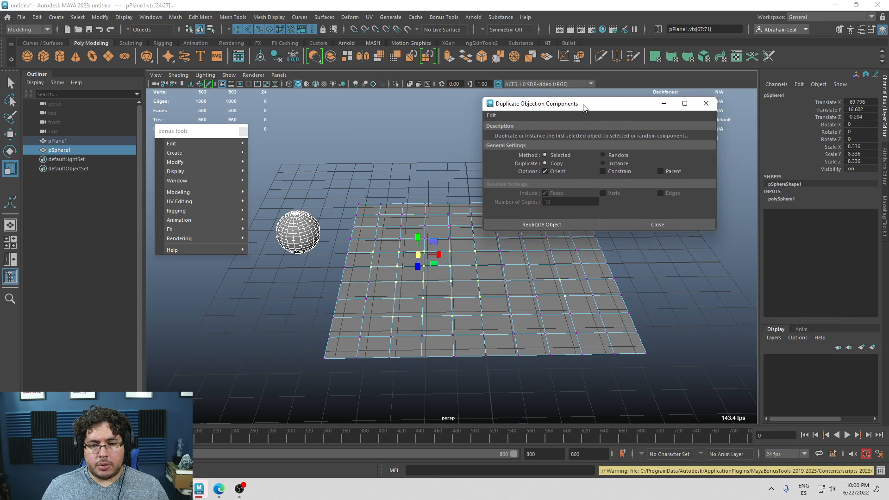
pyautogui.moveTo(584, 102); pyautogui.dragTo(569, 100)
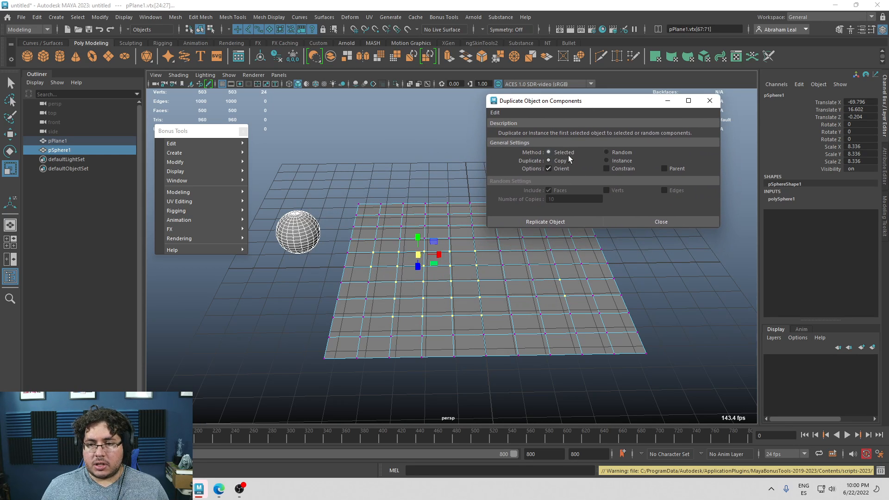
pyautogui.moveTo(564, 227)
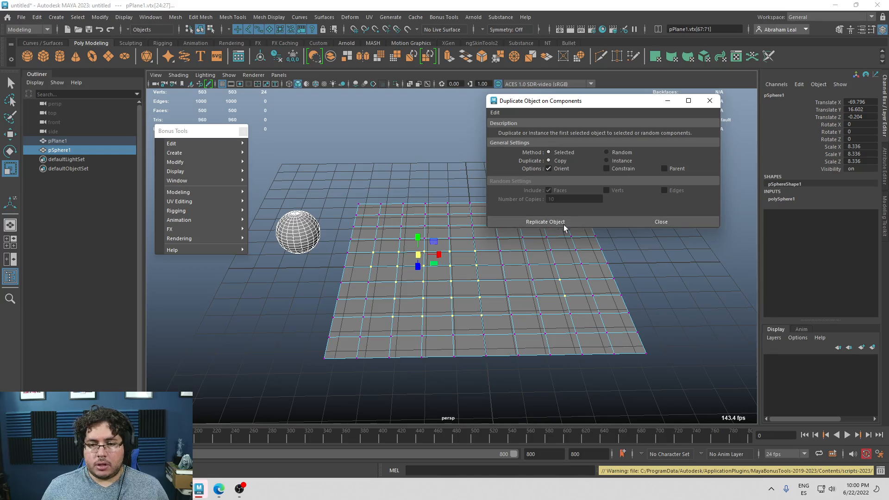
pyautogui.click(544, 222)
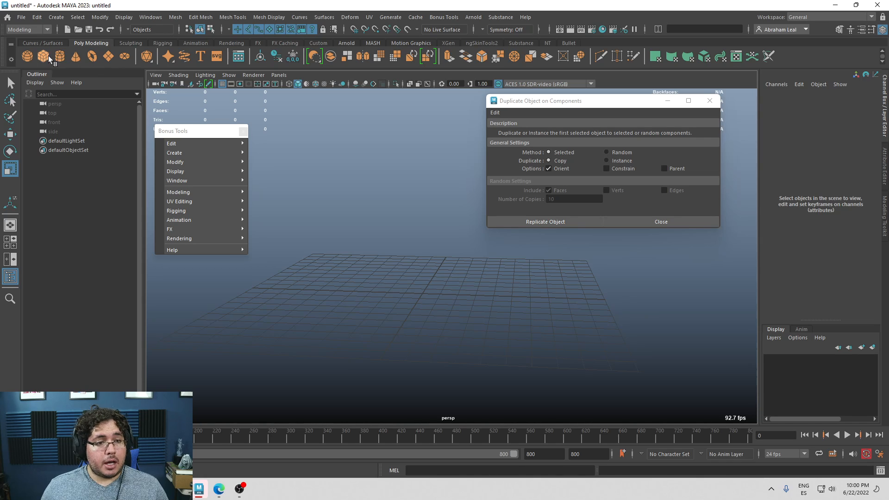
# Step: Replicate a tall cone onto every sphere vertex for a spiky ball, then close Duplicate Object on Components
pyautogui.click(35, 57)
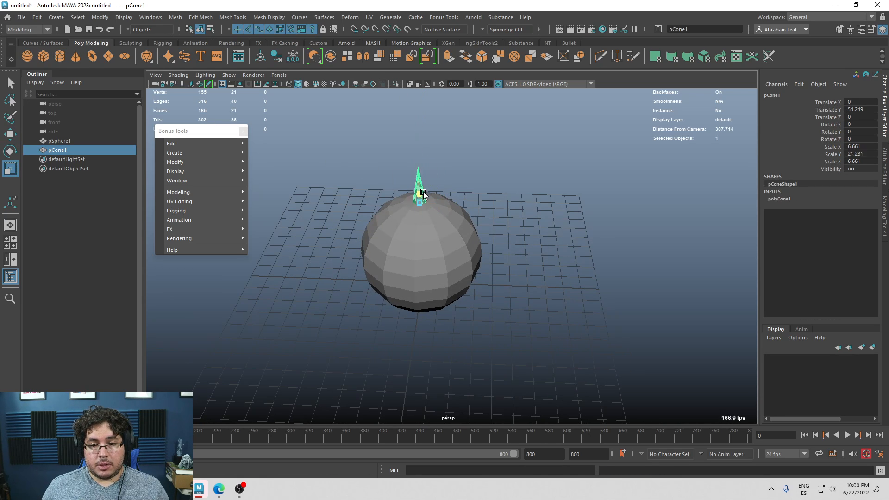
pyautogui.click(456, 165)
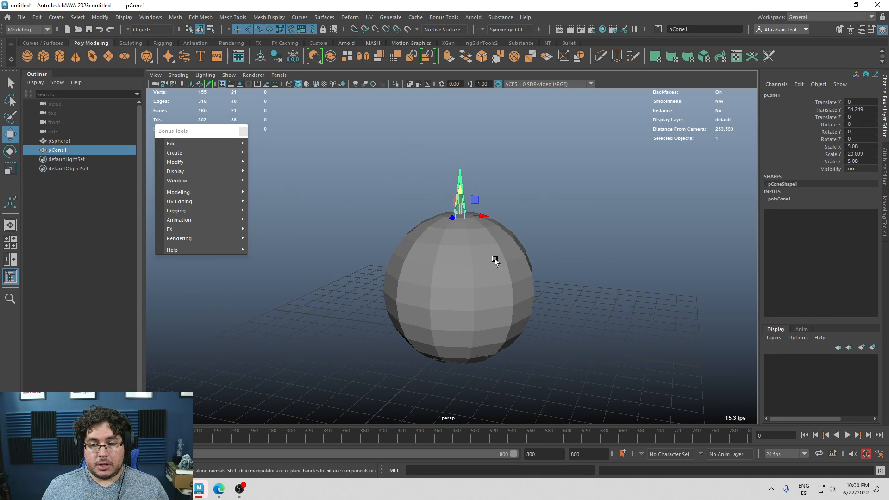
pyautogui.click(58, 141)
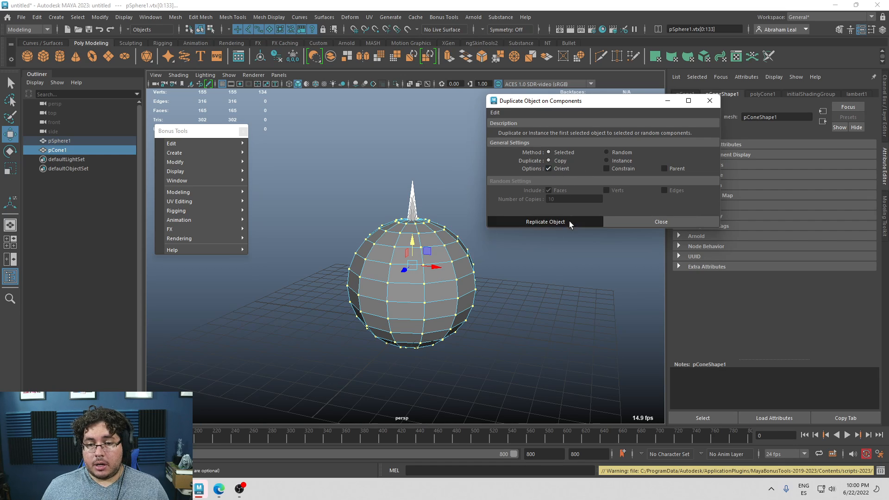
pyautogui.click(544, 222)
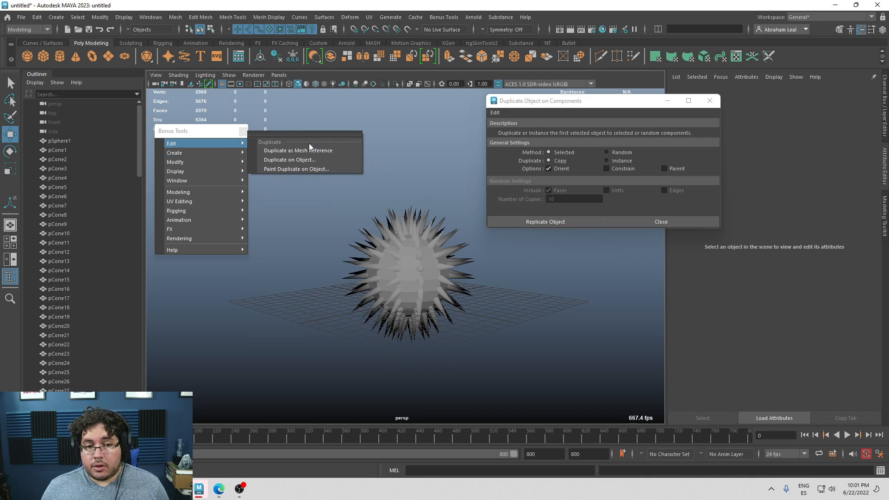
pyautogui.moveTo(495, 180)
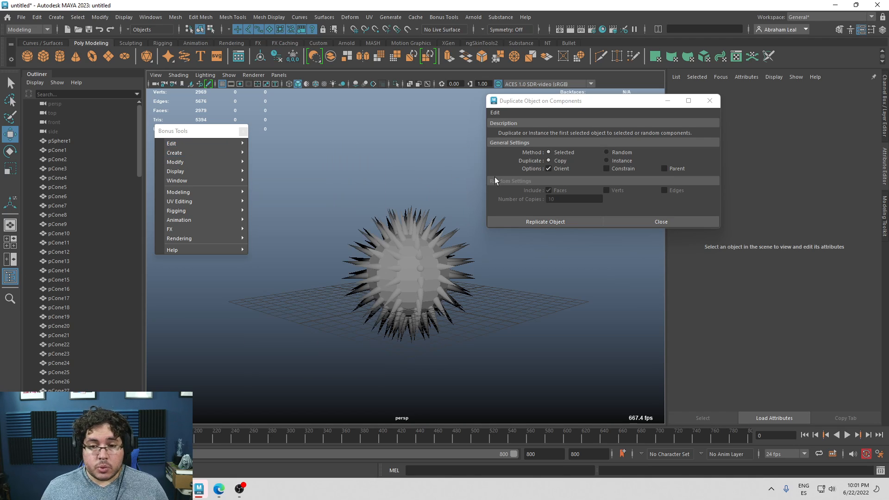
pyautogui.click(661, 222)
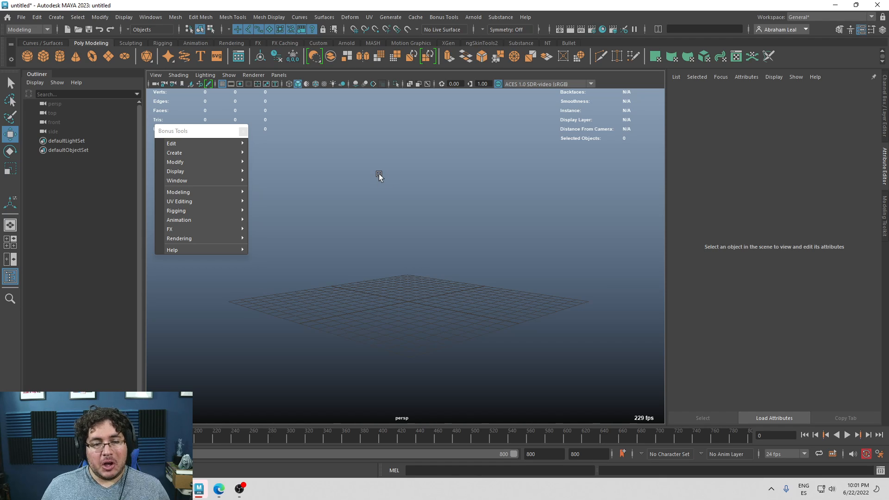
pyautogui.moveTo(187, 153)
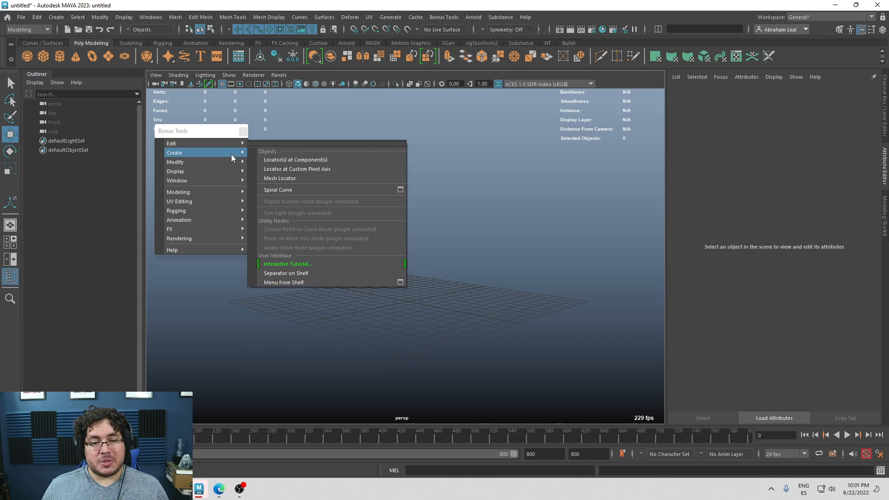
pyautogui.moveTo(194, 153)
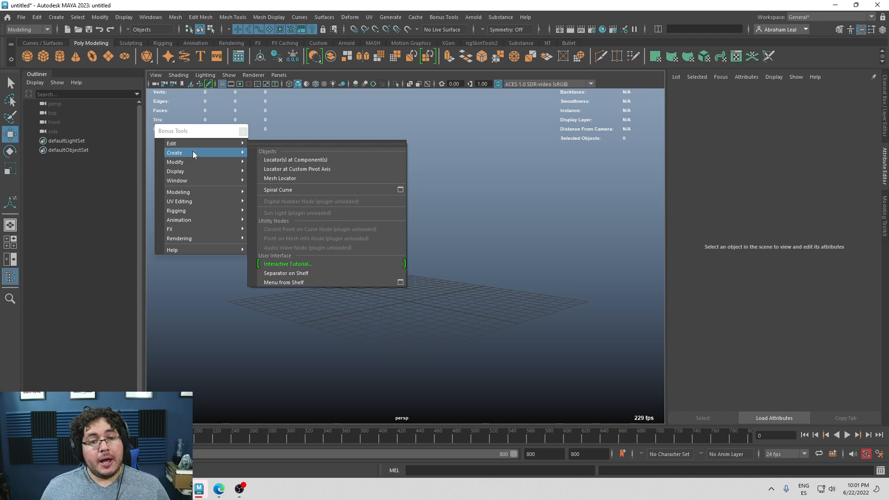
pyautogui.moveTo(113, 77)
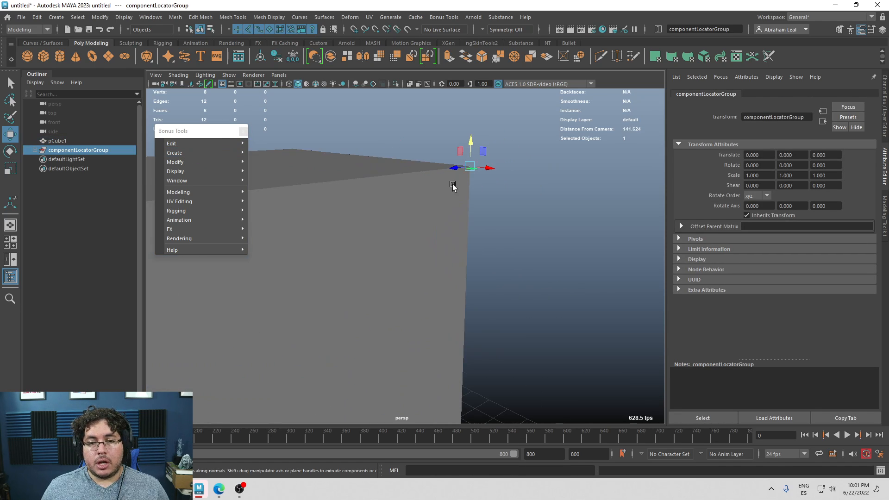
# Step: View the cube and sphere in wireframe and select the sphere's Locator(s) at Component(s) group
pyautogui.press('4')
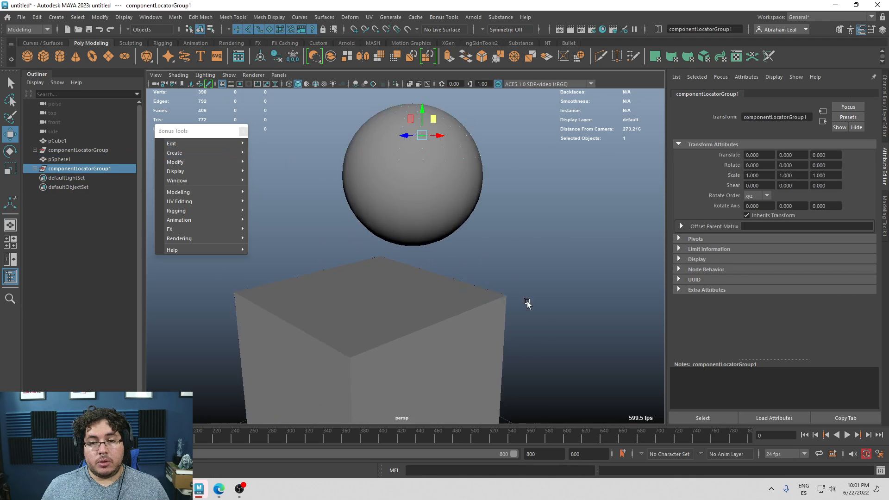
pyautogui.press('4')
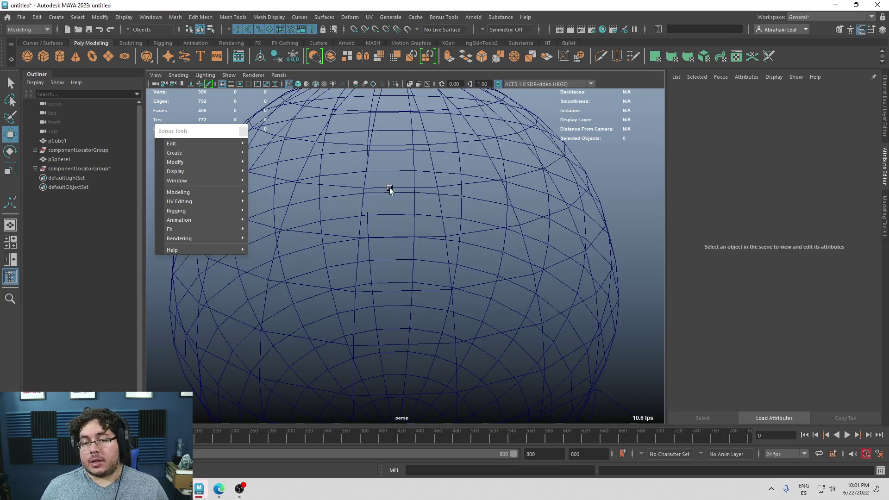
pyautogui.click(80, 169)
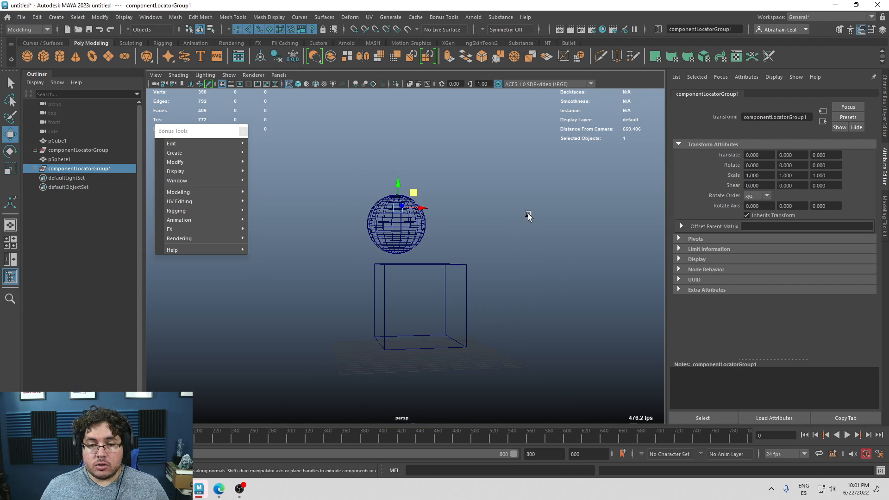
pyautogui.moveTo(578, 154)
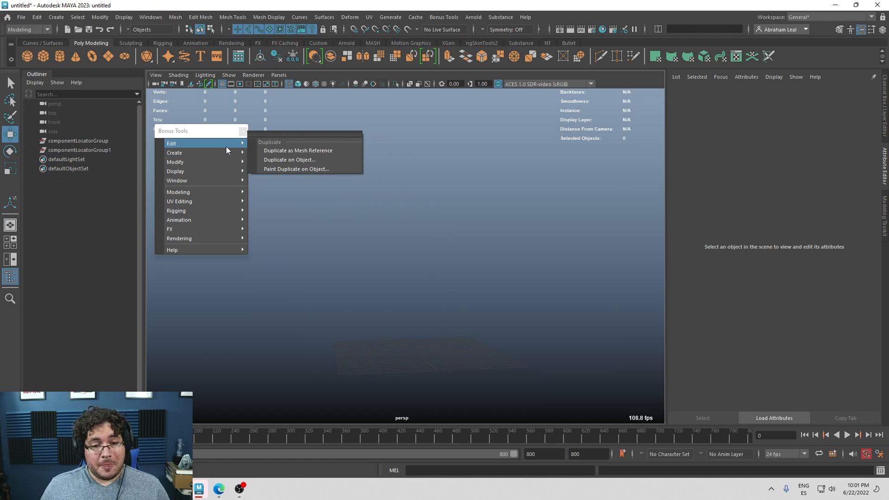
pyautogui.moveTo(174, 152)
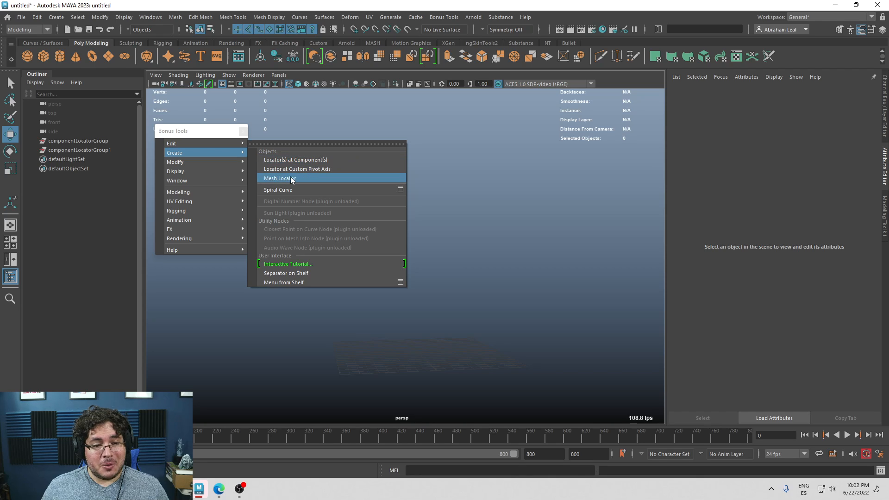
# Step: Create mesh locator polyLocator1 and show its Length and Thickness channels for 1.3 and 0.7
pyautogui.click(279, 178)
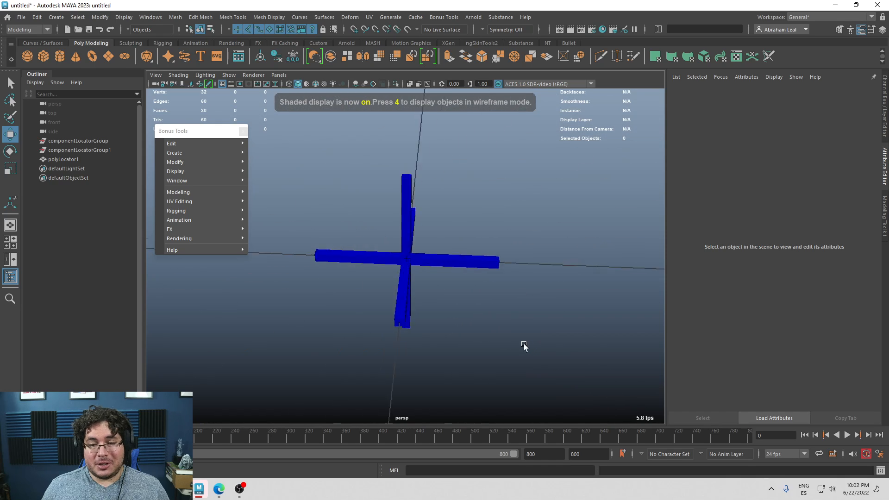
pyautogui.click(63, 159)
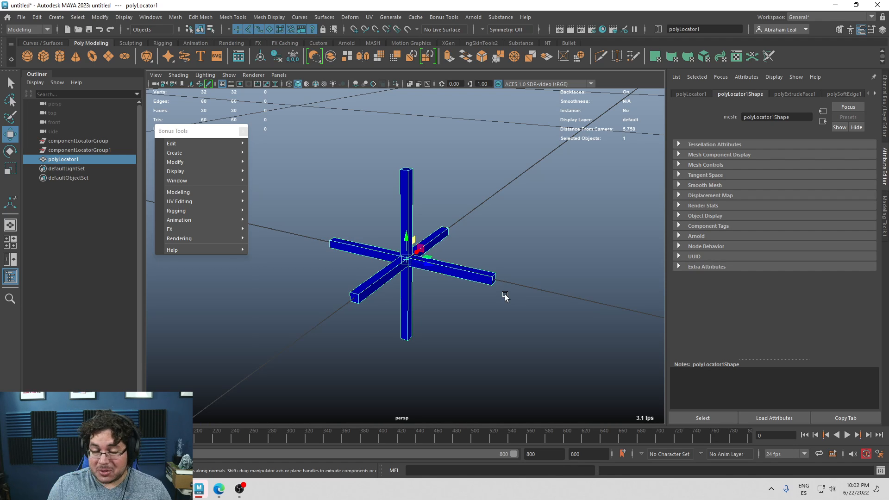
pyautogui.click(174, 152)
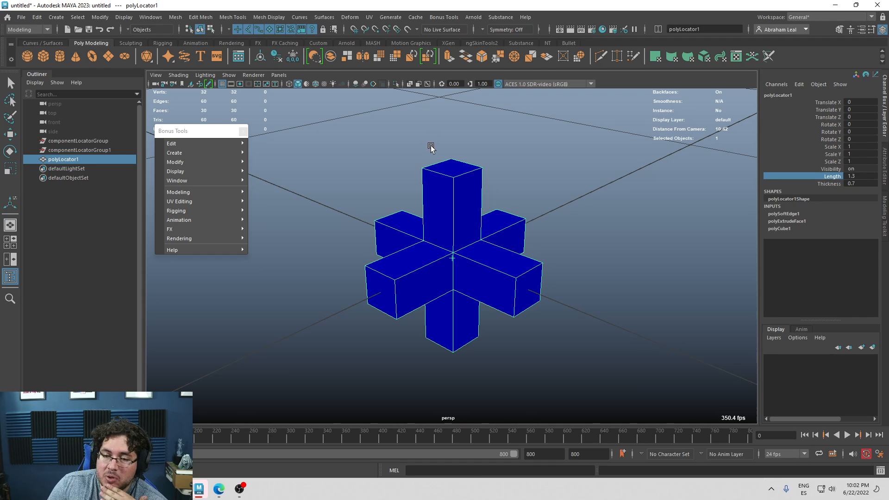
pyautogui.moveTo(311, 165)
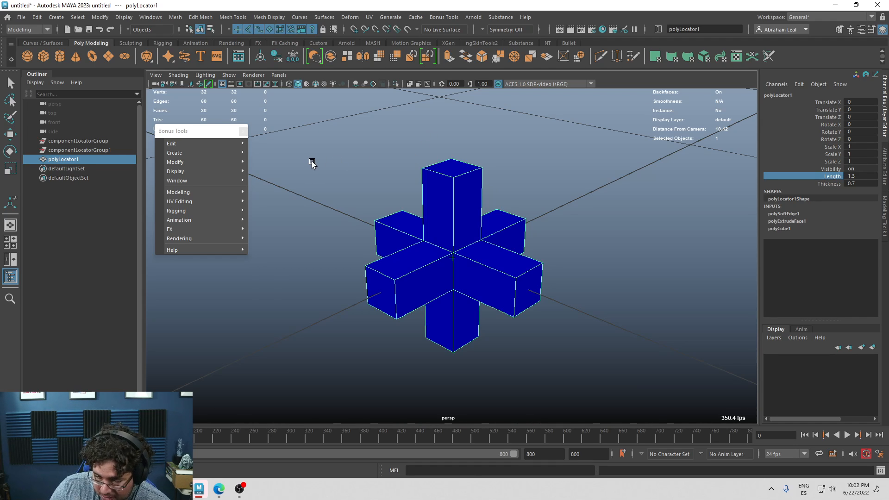
pyautogui.moveTo(479, 159)
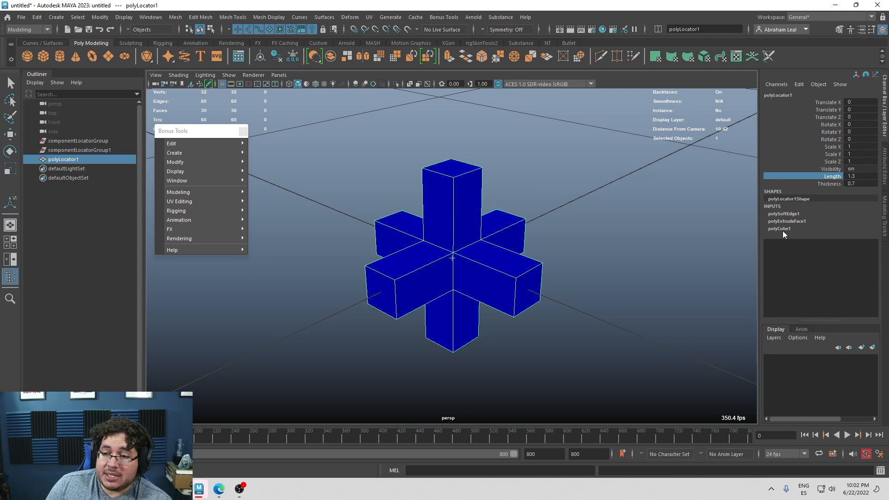
pyautogui.moveTo(790, 215)
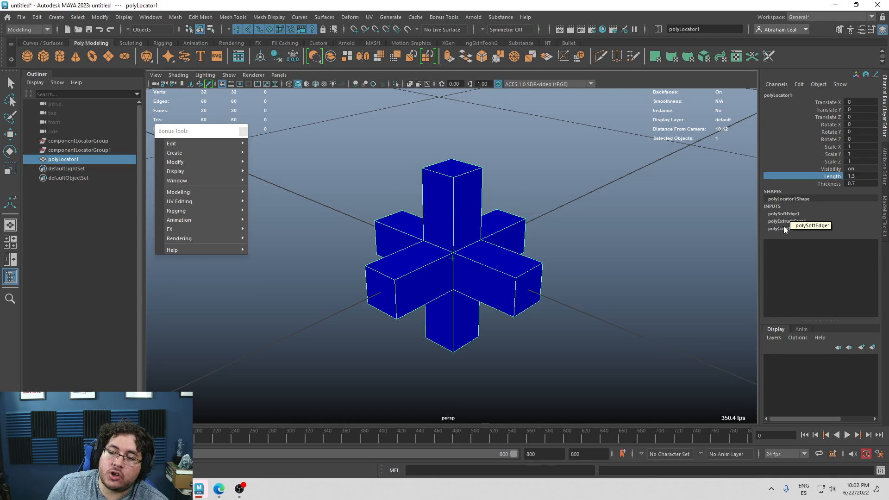
pyautogui.moveTo(833, 183)
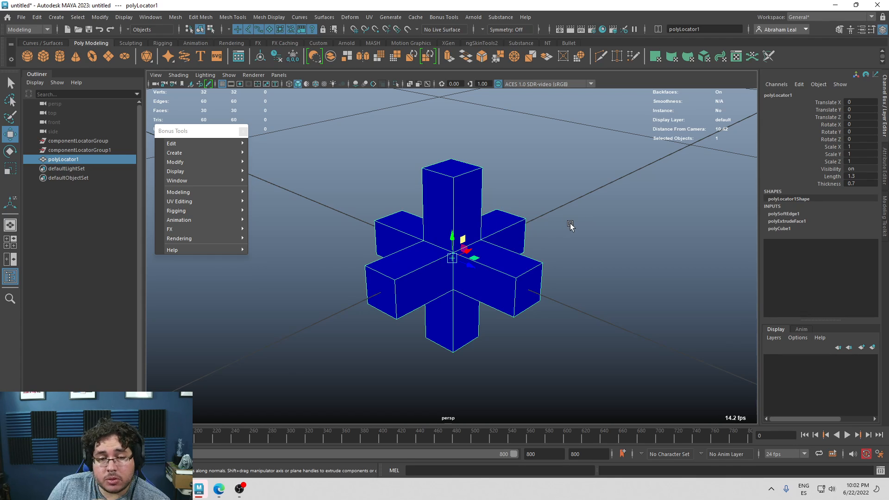
pyautogui.moveTo(504, 230)
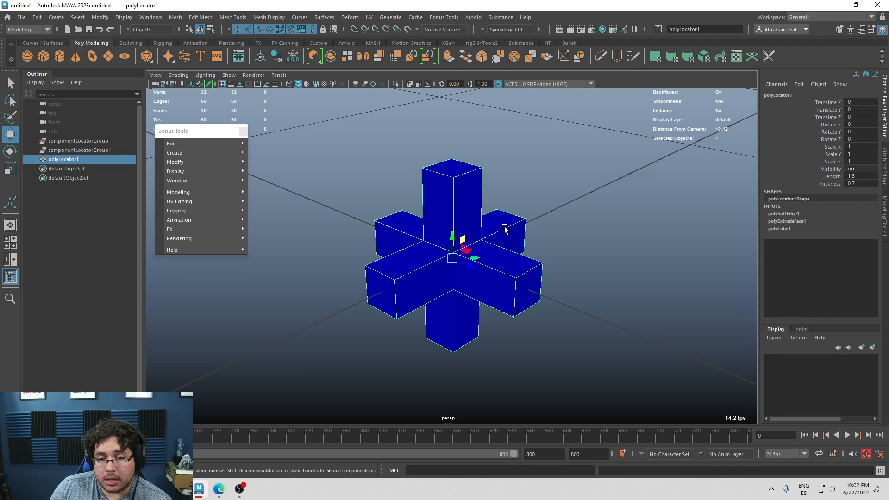
# Step: Enable Poly Surface Area display and scale a sphere and cube to watch the readout update
pyautogui.click(175, 171)
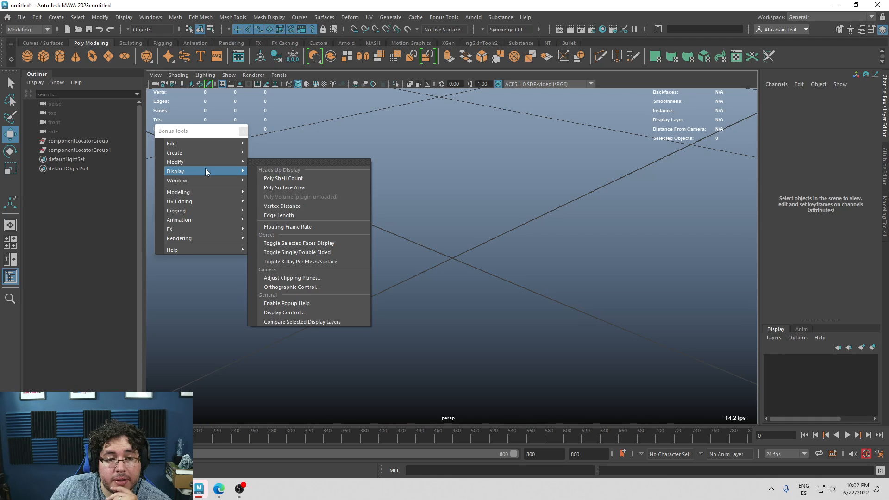
pyautogui.moveTo(284, 187)
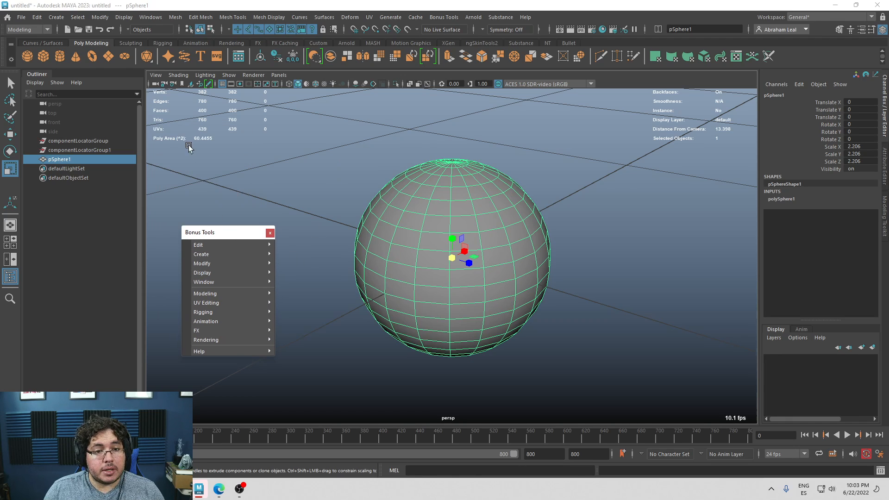
pyautogui.moveTo(170, 141)
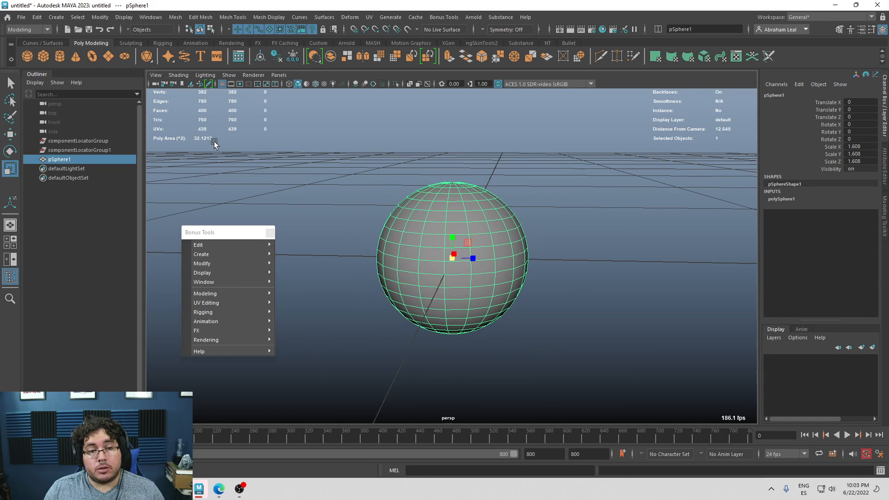
pyautogui.moveTo(453, 258); pyautogui.dragTo(439, 261)
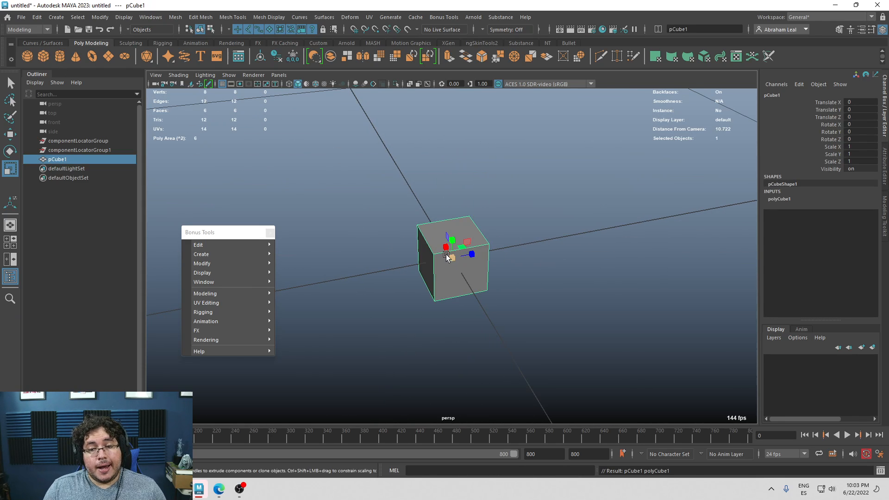
pyautogui.moveTo(447, 257); pyautogui.dragTo(552, 234)
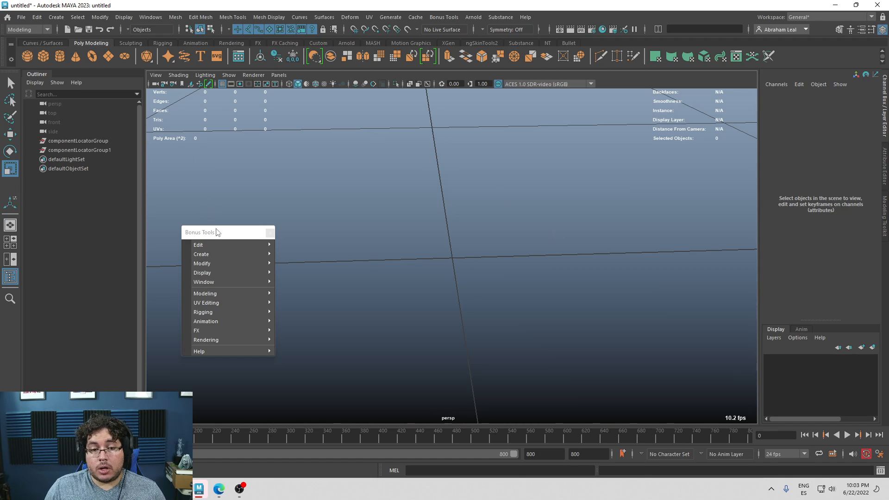
# Step: Move the floating Bonus Tools utilities panel to reach its transform and pivot tools
pyautogui.moveTo(216, 231); pyautogui.dragTo(190, 180)
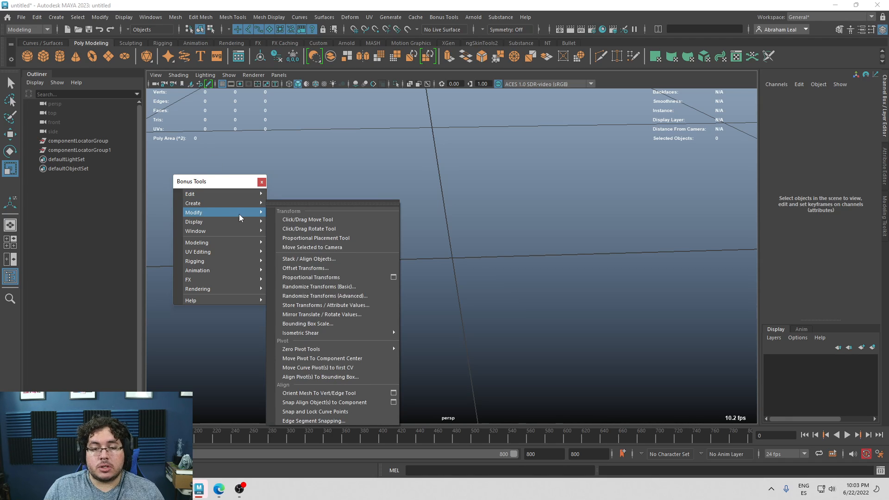
pyautogui.moveTo(230, 217)
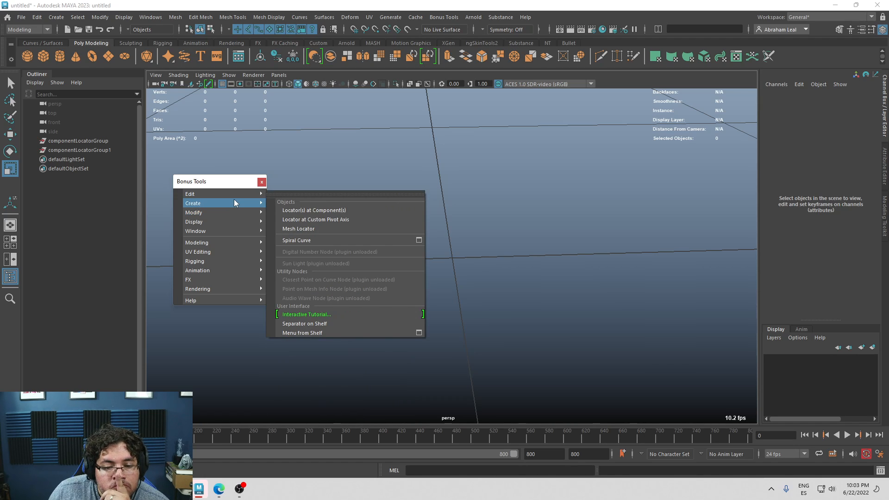
pyautogui.moveTo(229, 208)
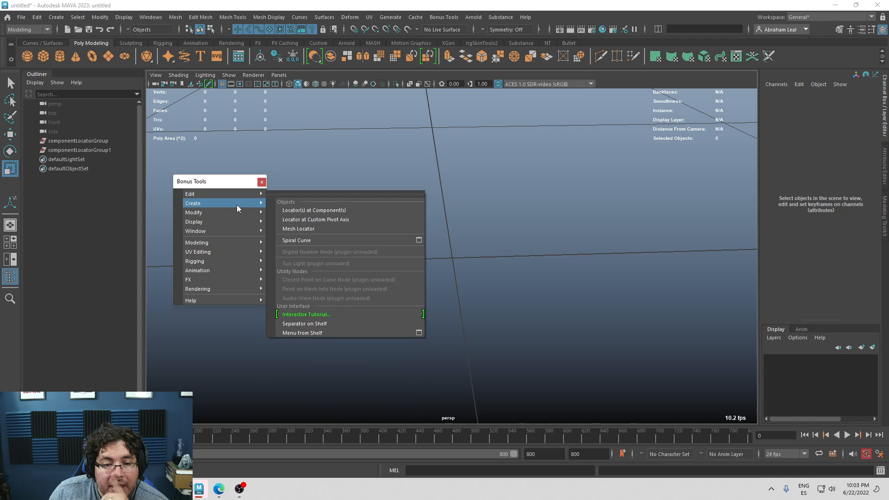
pyautogui.moveTo(335, 316)
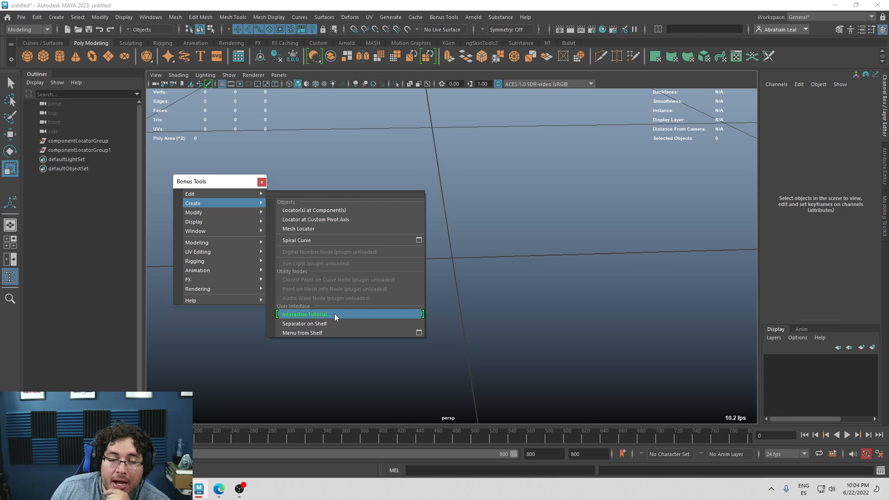
pyautogui.moveTo(209, 232)
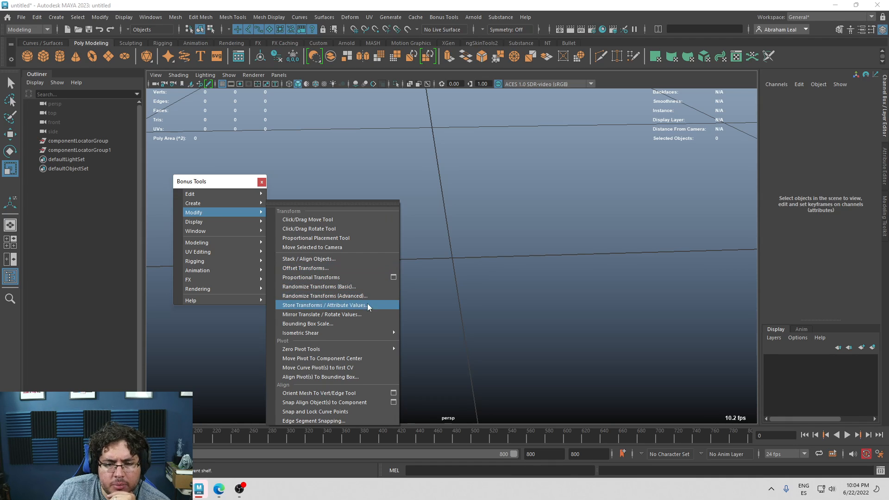
pyautogui.moveTo(134, 107)
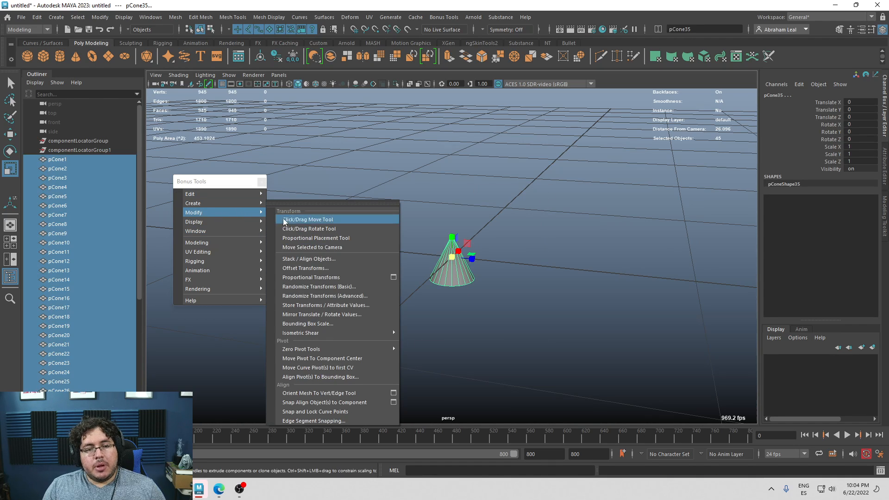
# Step: Randomize the cones' positions and sizes with Randomize Transforms (Basic), Z axis enabled
pyautogui.click(318, 287)
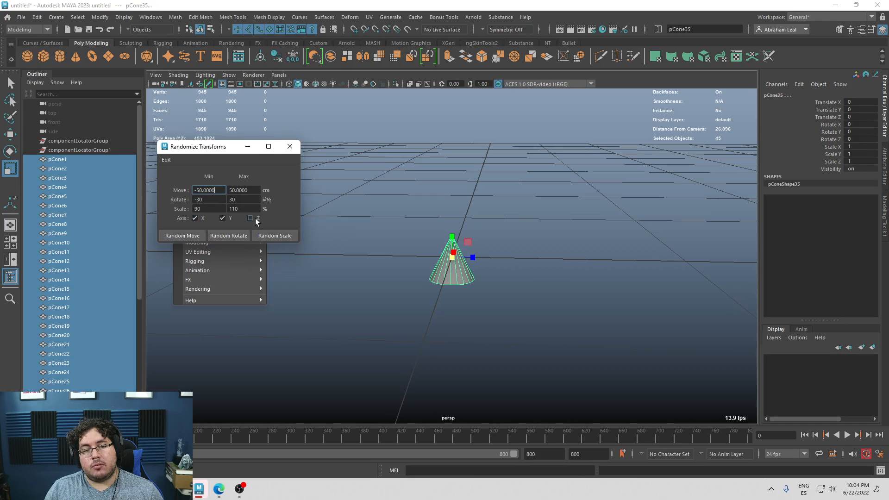
pyautogui.click(250, 217)
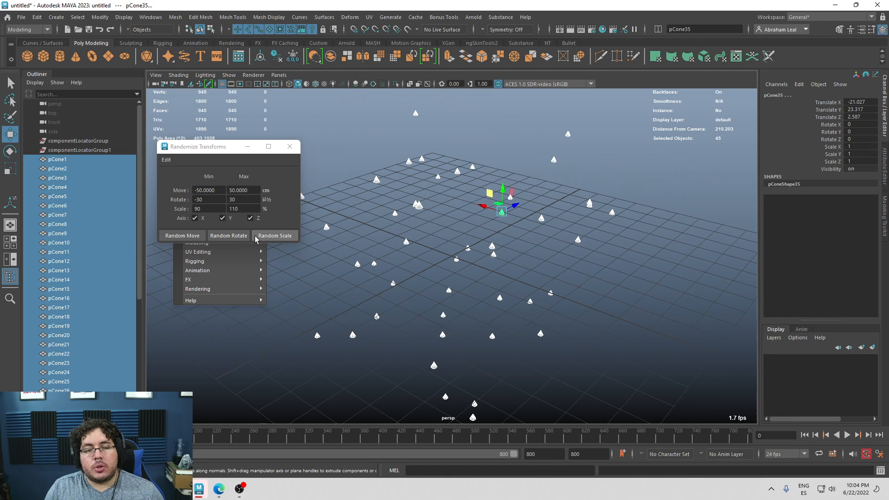
pyautogui.click(274, 235)
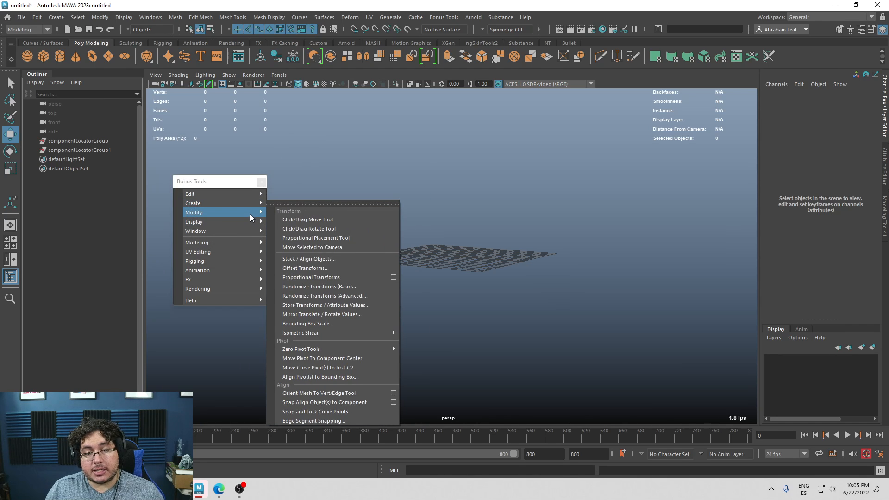
# Step: Bring up Randomize Transforms (Advanced) and expand its selection options
pyautogui.click(311, 286)
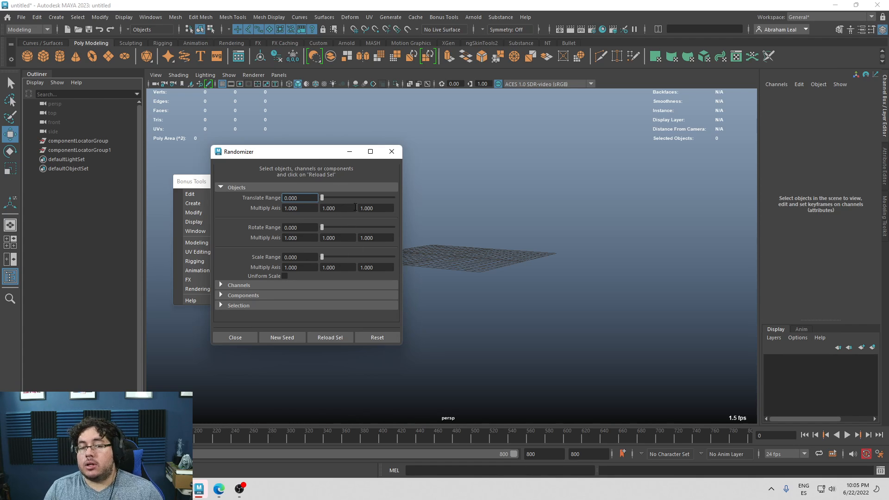
pyautogui.moveTo(346, 264)
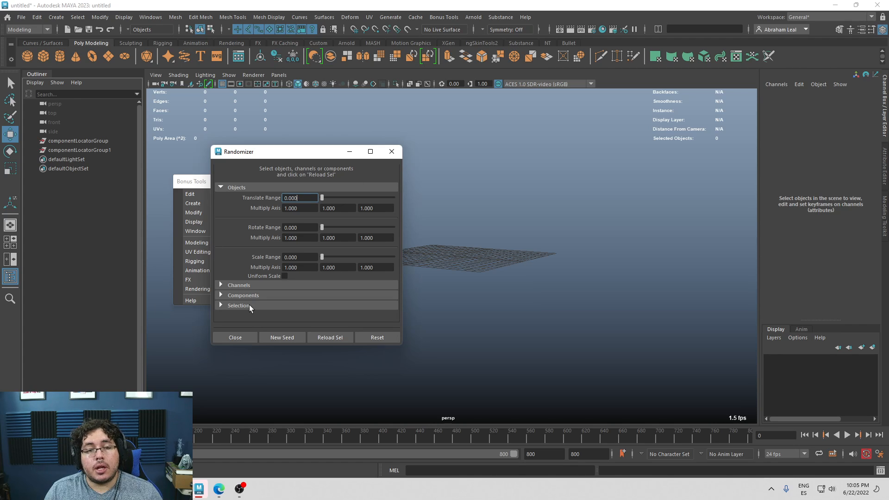
pyautogui.click(192, 203)
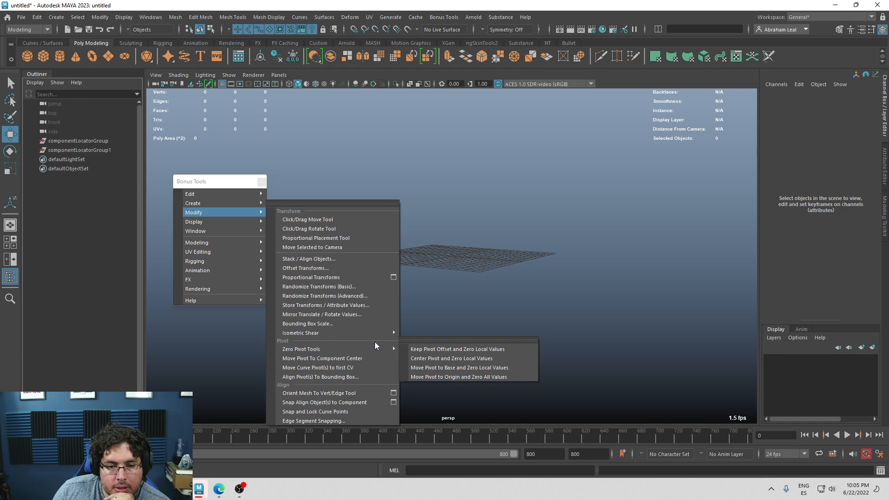
pyautogui.moveTo(376, 346)
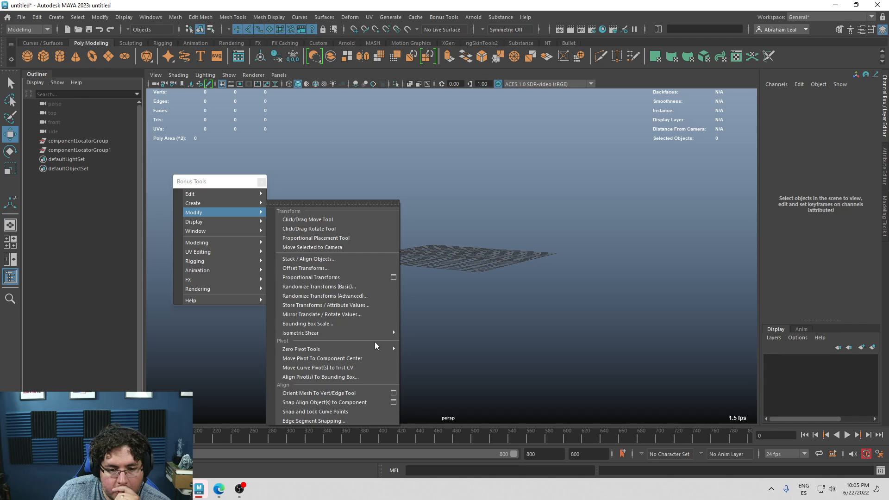
pyautogui.moveTo(326, 310)
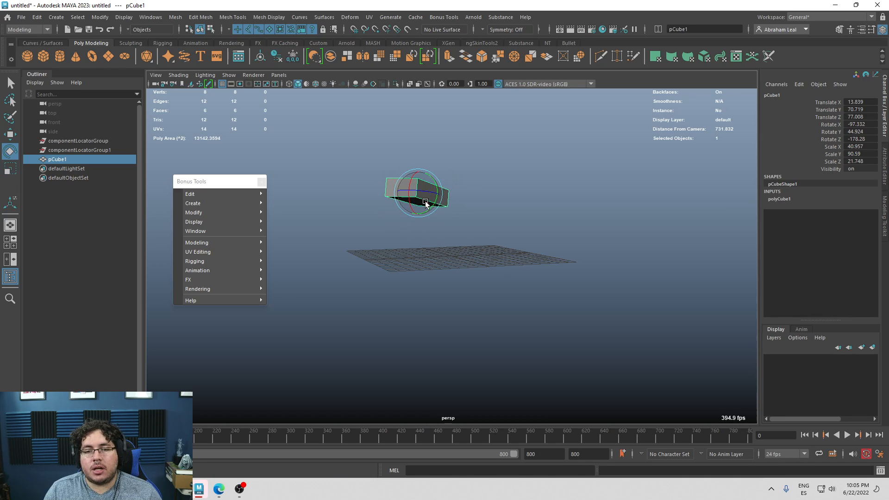
# Step: Rotate the cube further, then store pCube1's transforms as a 'Values' shelf button of setAttr commands
pyautogui.moveTo(422, 203); pyautogui.dragTo(403, 241)
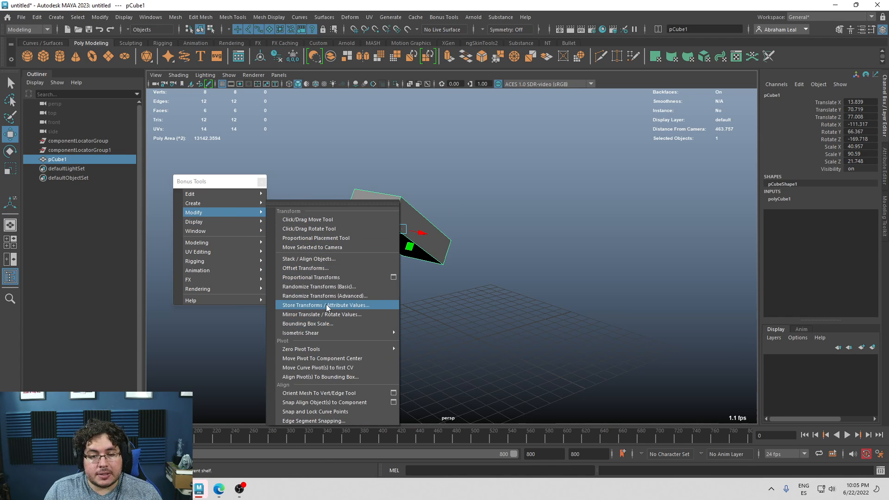
pyautogui.click(325, 304)
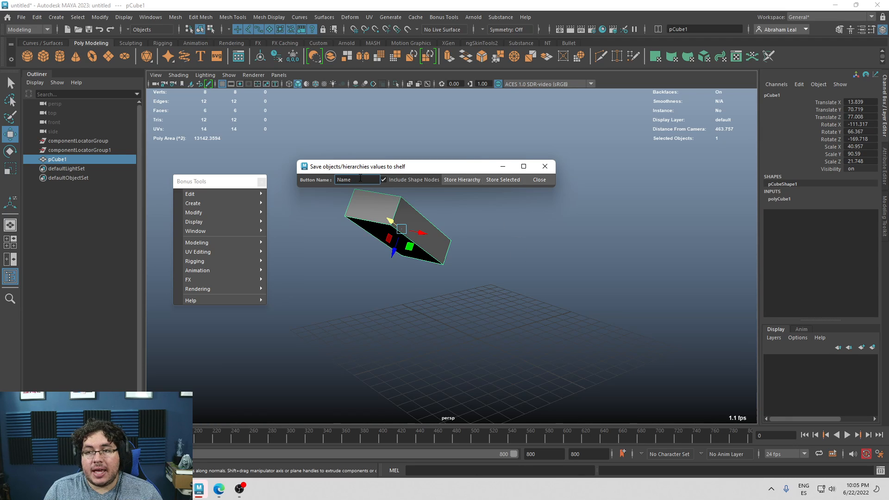
pyautogui.write('Values')
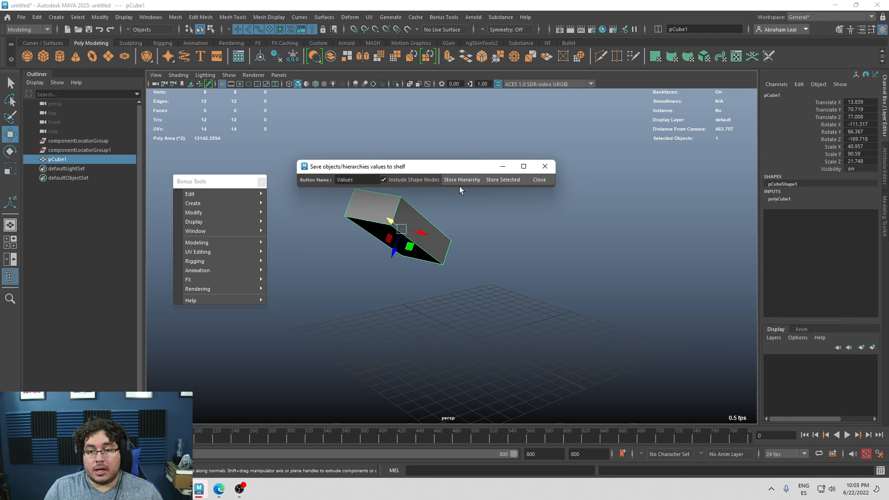
pyautogui.click(503, 179)
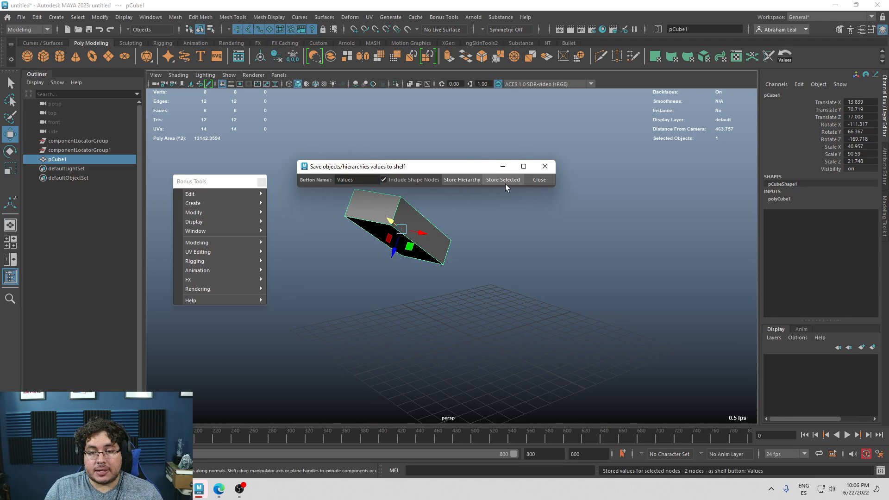
pyautogui.click(539, 180)
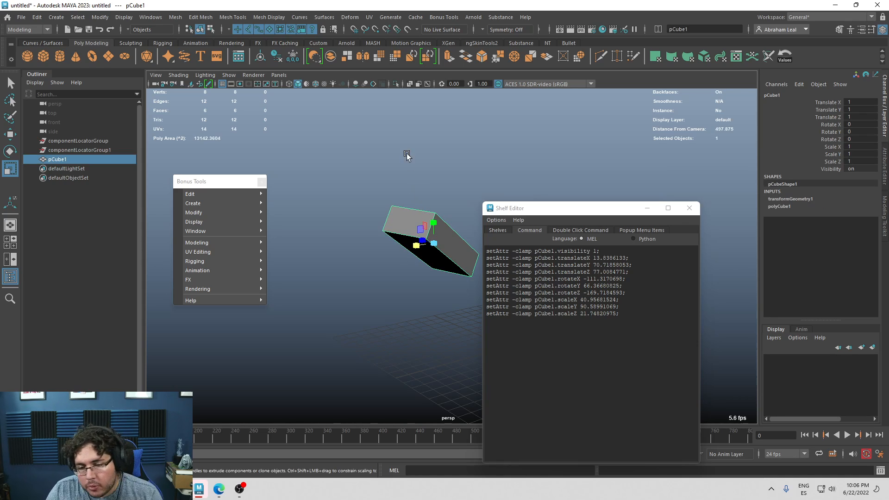
pyautogui.moveTo(410, 174)
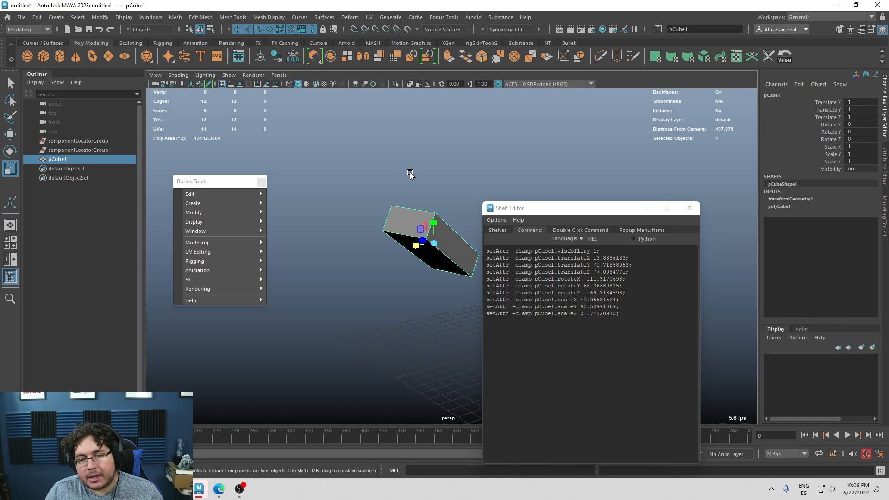
pyautogui.moveTo(408, 156)
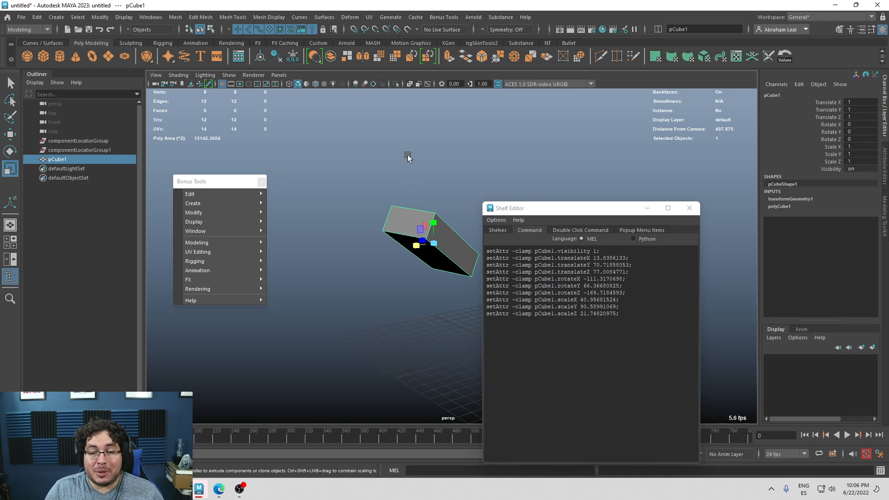
pyautogui.moveTo(542, 187)
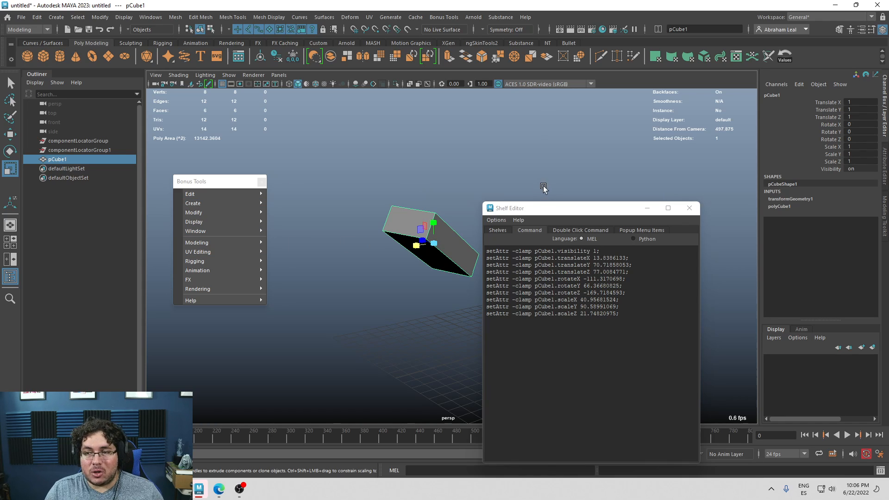
# Step: Close the shelf editor and create a Bonus Tools spiral curve for the first DNA strand
pyautogui.click(688, 207)
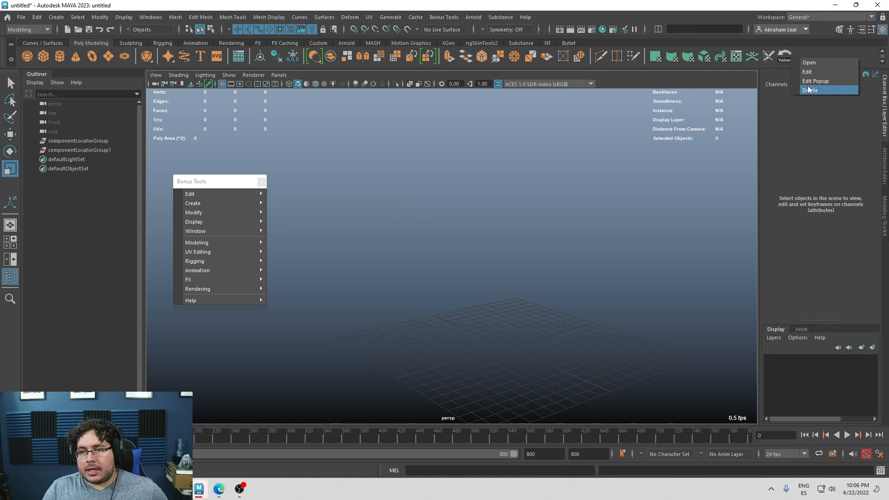
pyautogui.moveTo(205, 202)
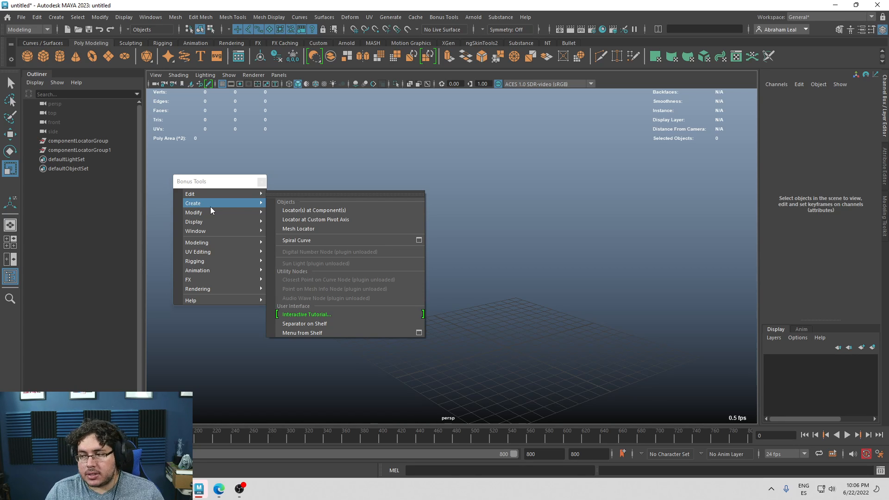
pyautogui.moveTo(317, 229)
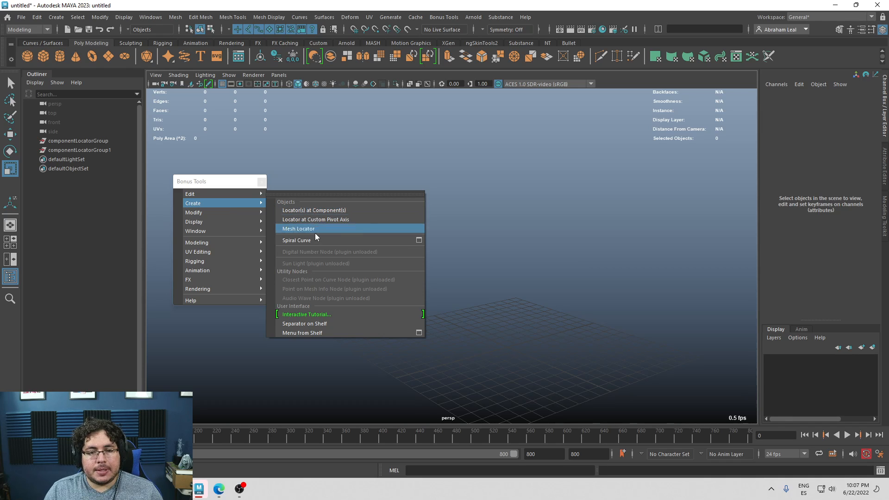
pyautogui.click(296, 240)
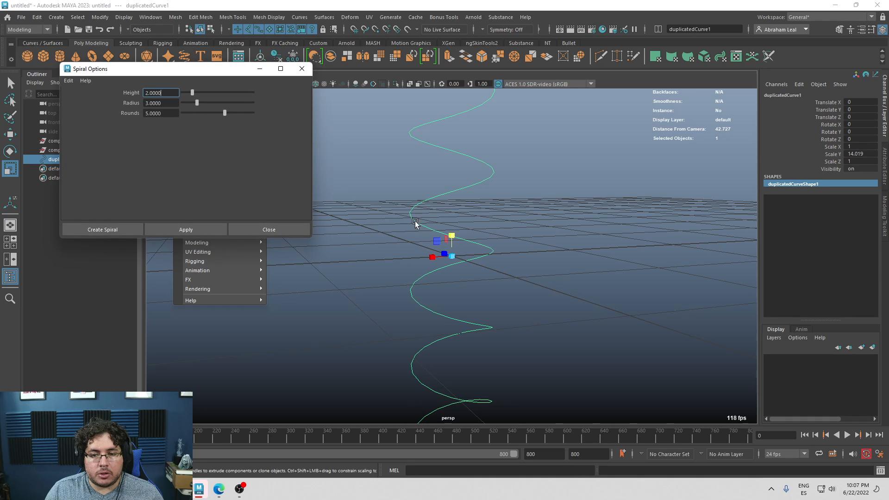
pyautogui.moveTo(421, 204)
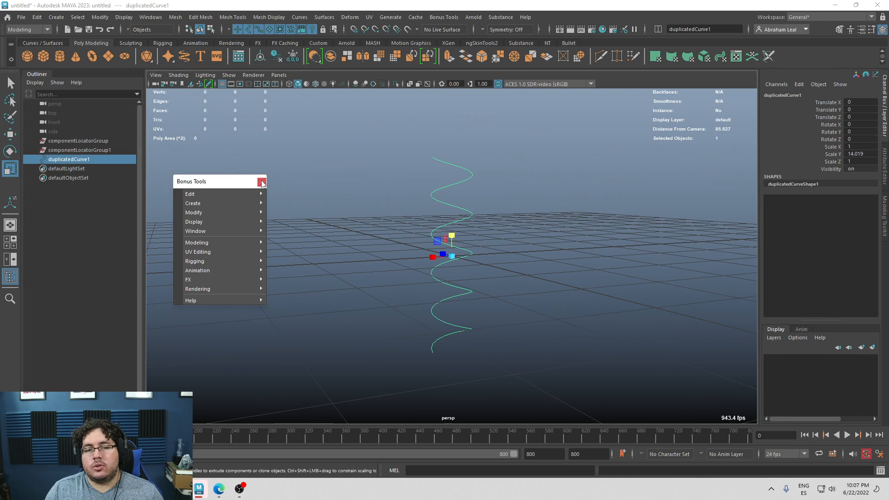
pyautogui.click(261, 181)
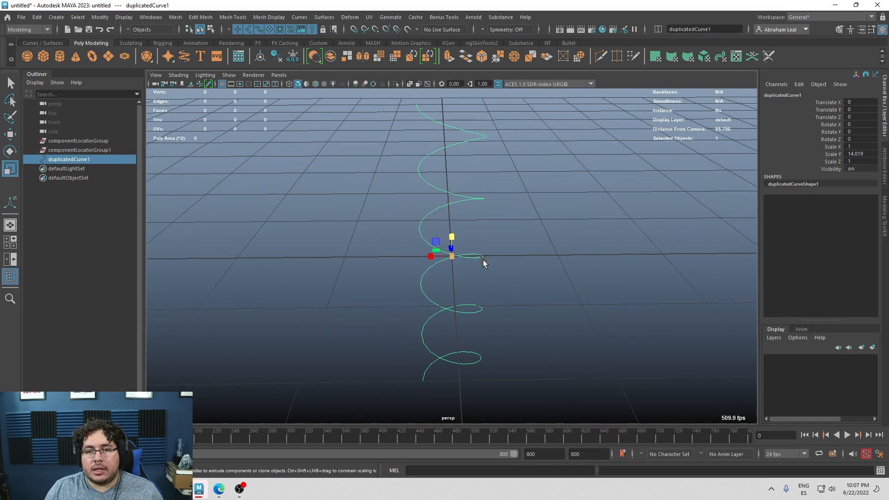
# Step: Mirror a duplicate spiral into the second strand and raise the sweep meshes' precision
pyautogui.moveTo(451, 248); pyautogui.dragTo(444, 255)
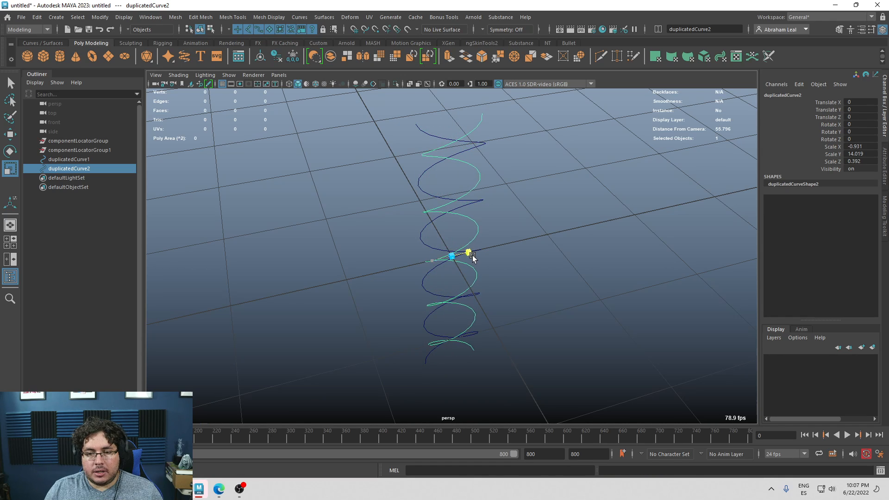
pyautogui.moveTo(467, 254); pyautogui.dragTo(452, 236)
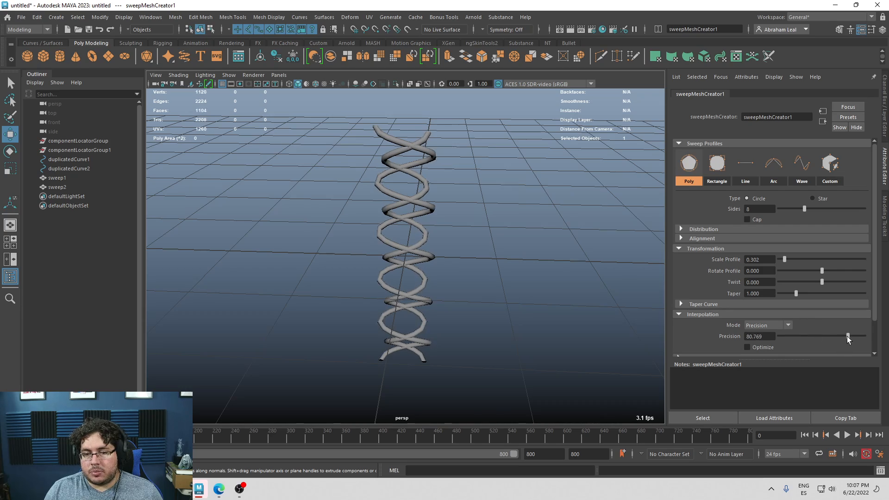
pyautogui.moveTo(847, 335); pyautogui.dragTo(849, 335)
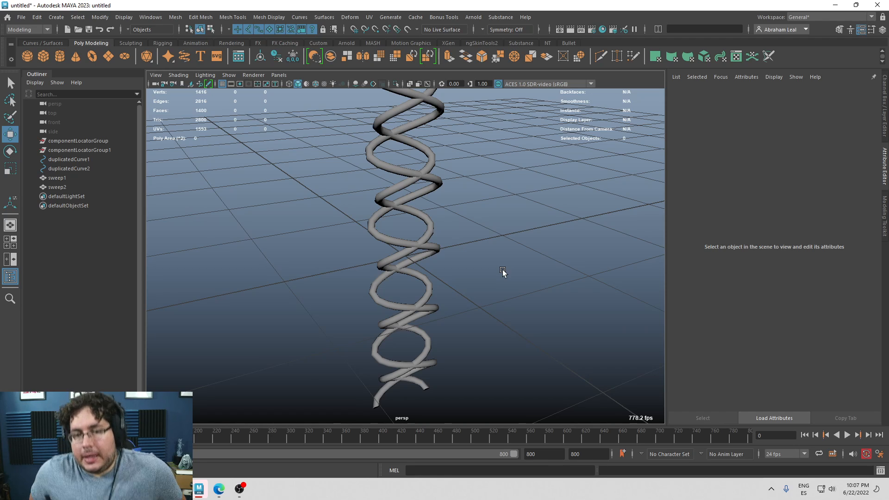
pyautogui.moveTo(361, 170)
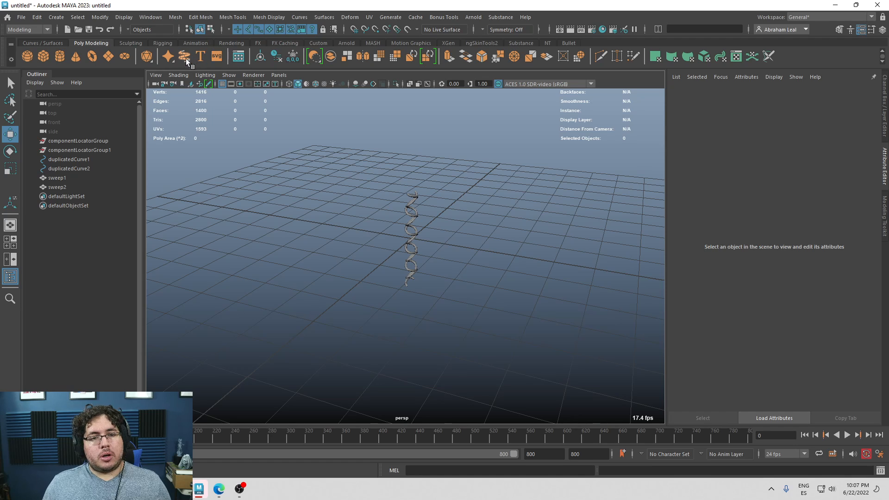
# Step: Create a polygon helix and convert its edges into a curve
pyautogui.click(53, 16)
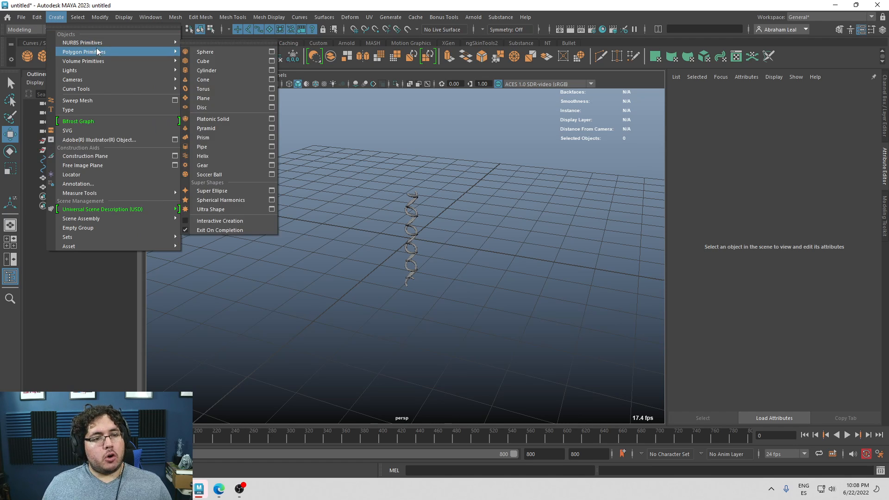
pyautogui.moveTo(211, 155)
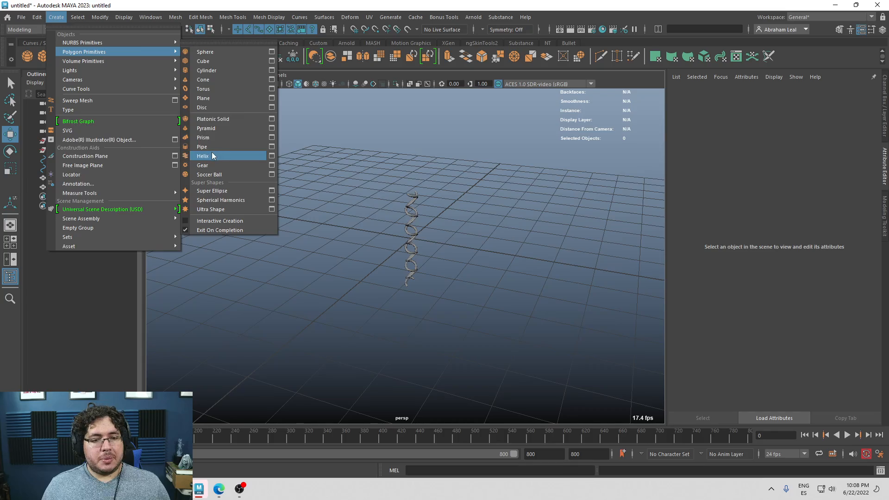
pyautogui.click(202, 156)
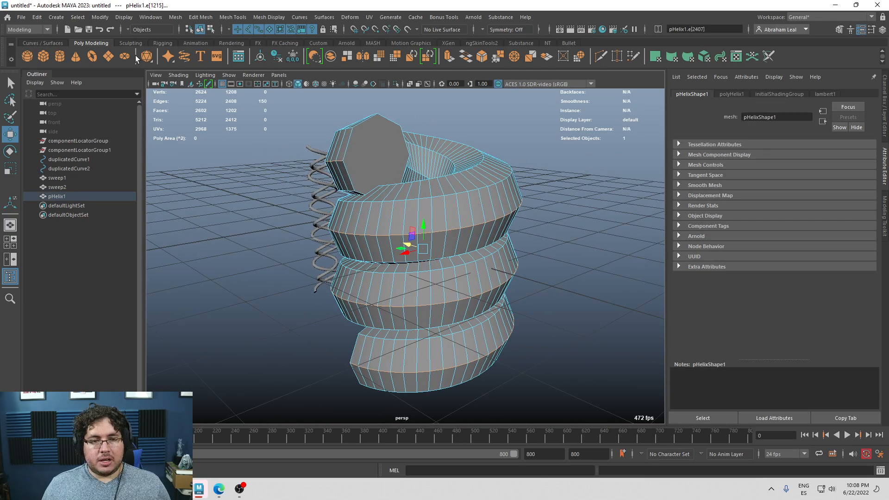
pyautogui.click(100, 17)
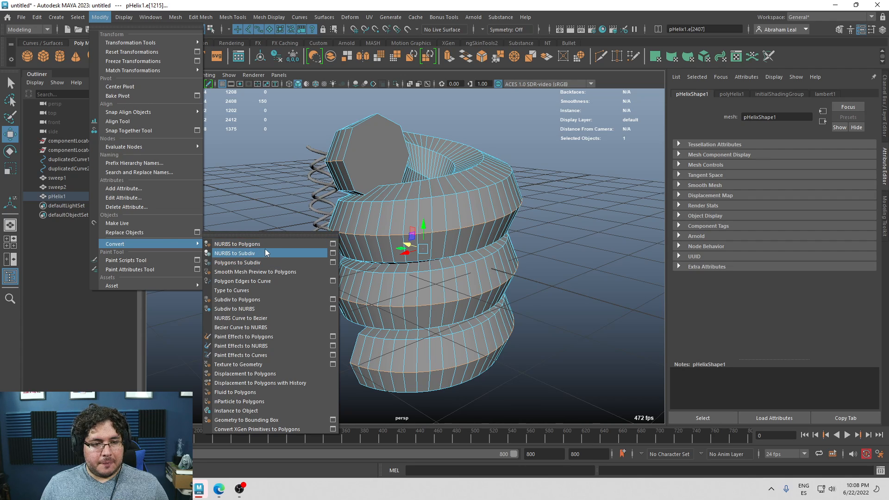
pyautogui.moveTo(259, 345)
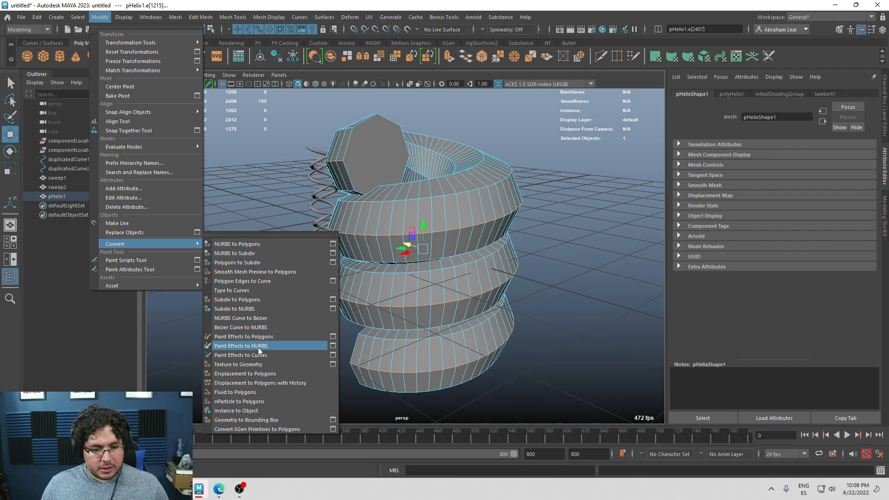
pyautogui.moveTo(249, 290)
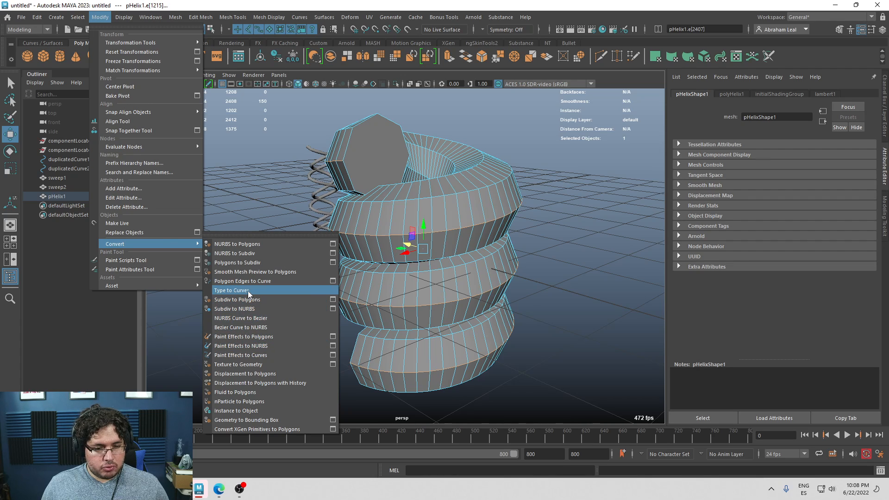
pyautogui.moveTo(237, 282)
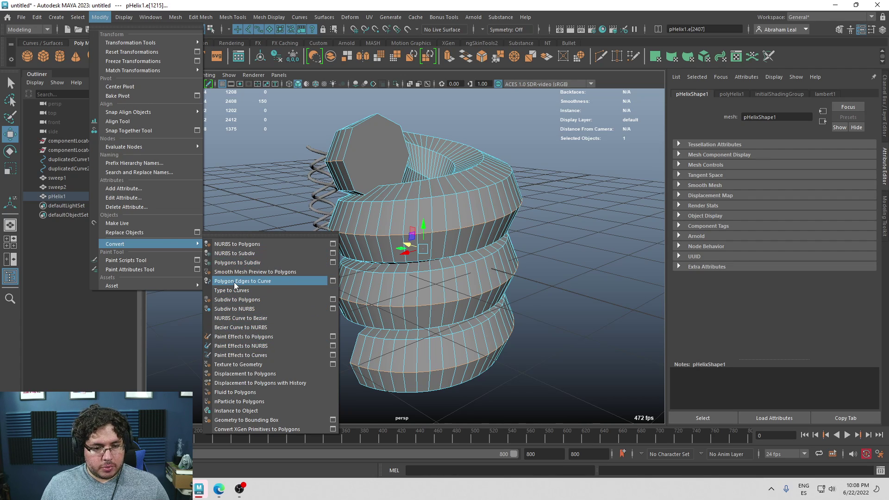
pyautogui.click(243, 280)
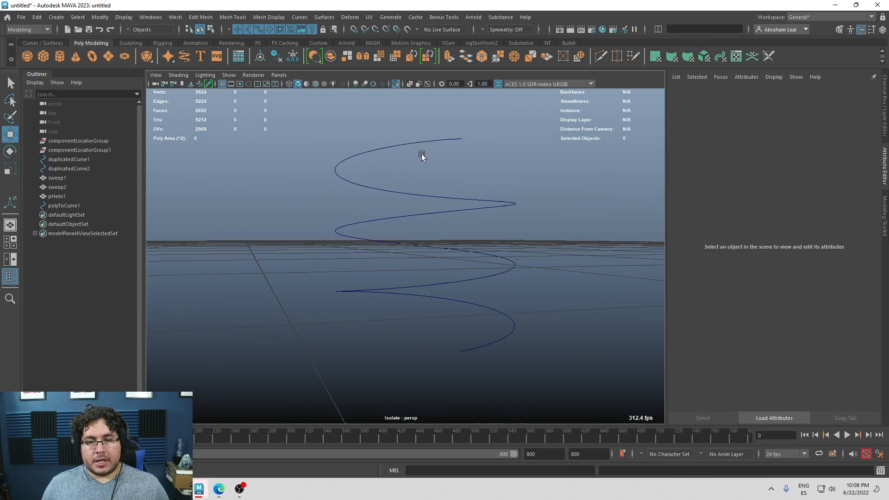
# Step: Select everything in the scene and delete it, leaving an empty grid
pyautogui.click(64, 205)
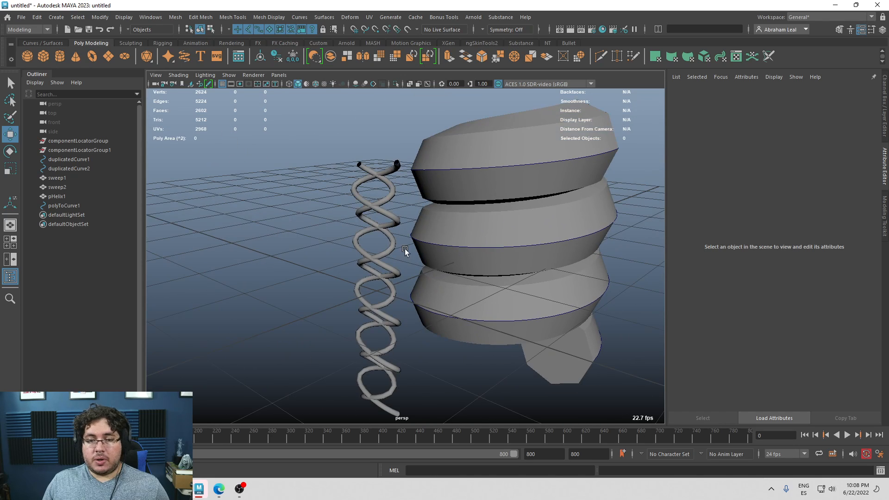
pyautogui.press('Delete')
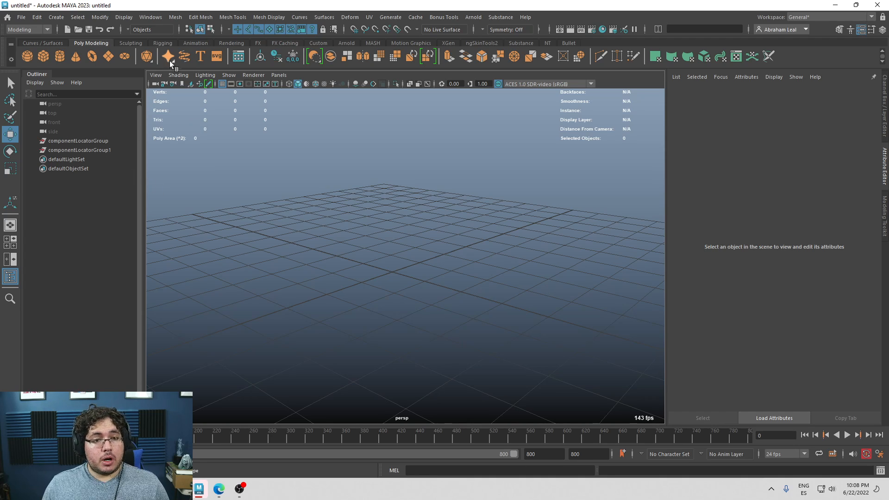
# Step: Create a spiral curve, wrap it in a lattice deformer and scale its lower lattice points inward
pyautogui.click(443, 16)
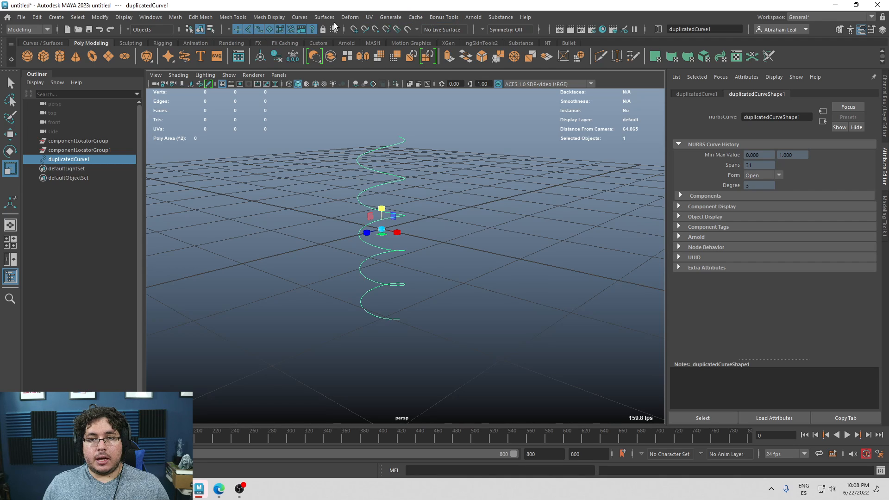
pyautogui.click(350, 16)
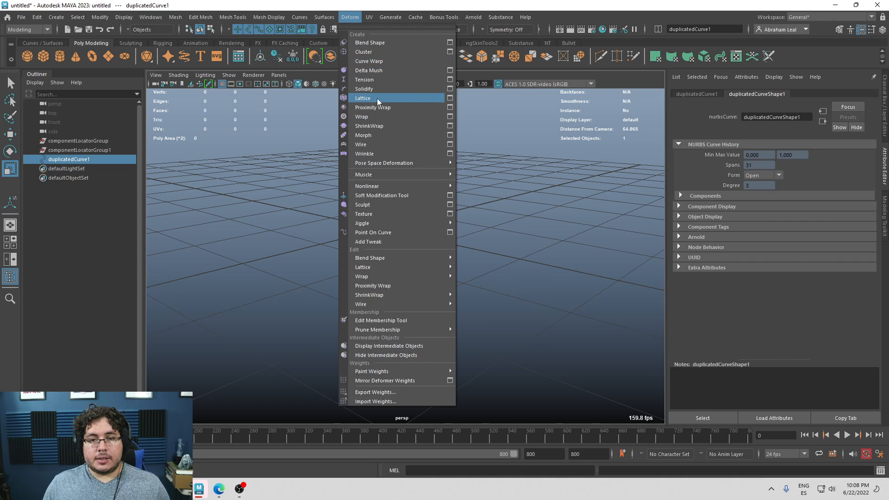
pyautogui.click(362, 98)
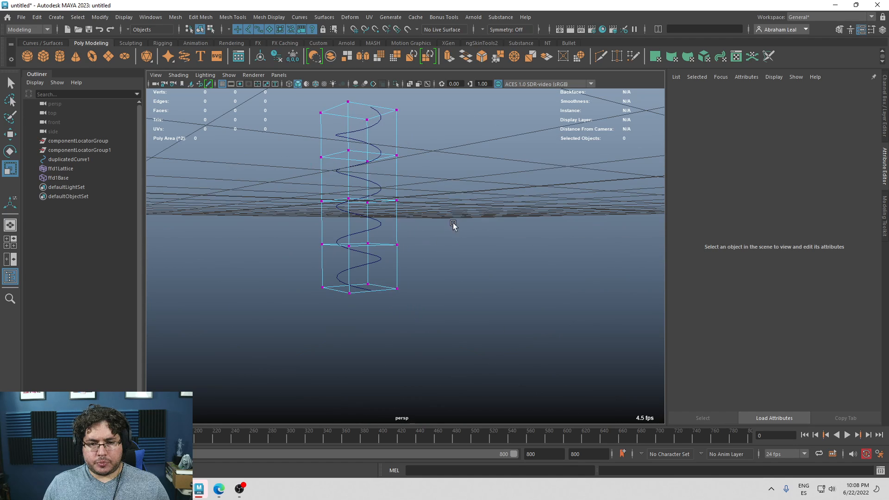
pyautogui.click(350, 200)
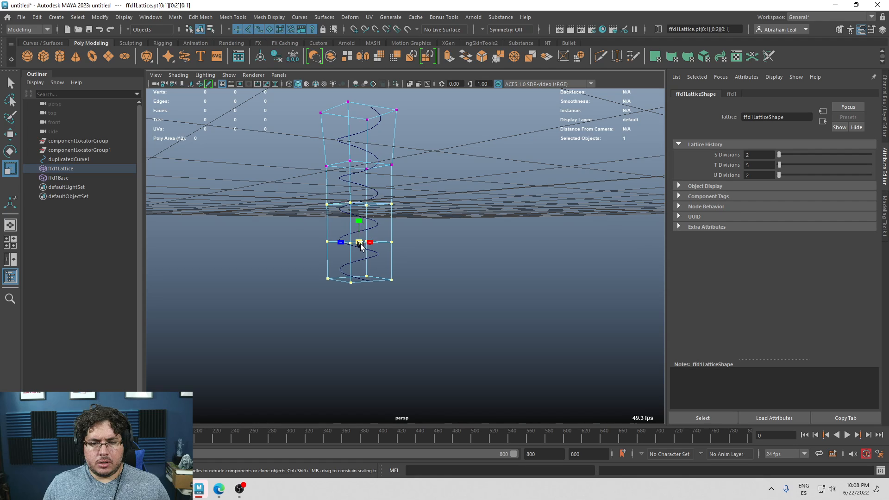
pyautogui.moveTo(359, 243); pyautogui.dragTo(350, 258)
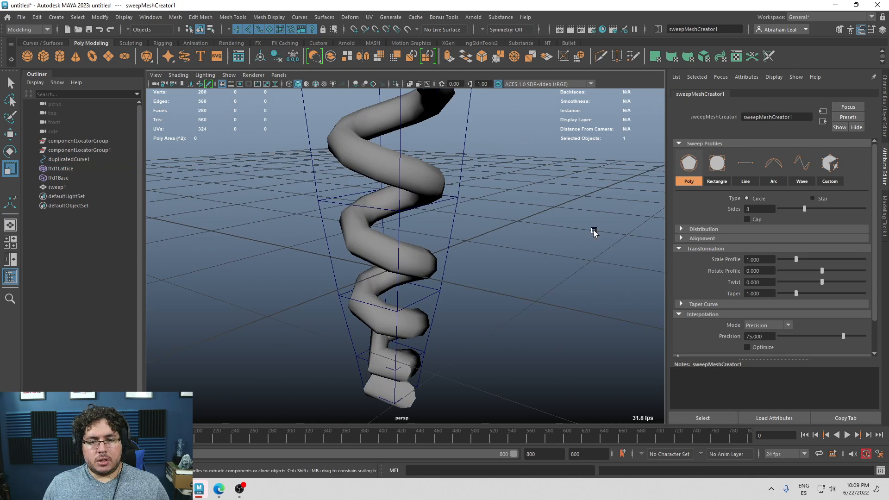
# Step: Set the sweep profile to 4 sides, thin its Scale Profile to 0.412 and adjust precision
pyautogui.moveTo(803, 209); pyautogui.dragTo(788, 208)
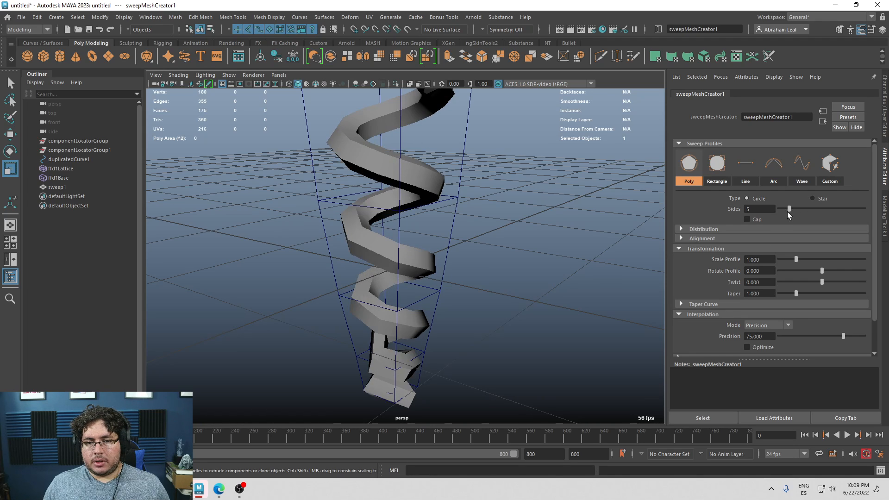
pyautogui.moveTo(788, 209); pyautogui.dragTo(784, 208)
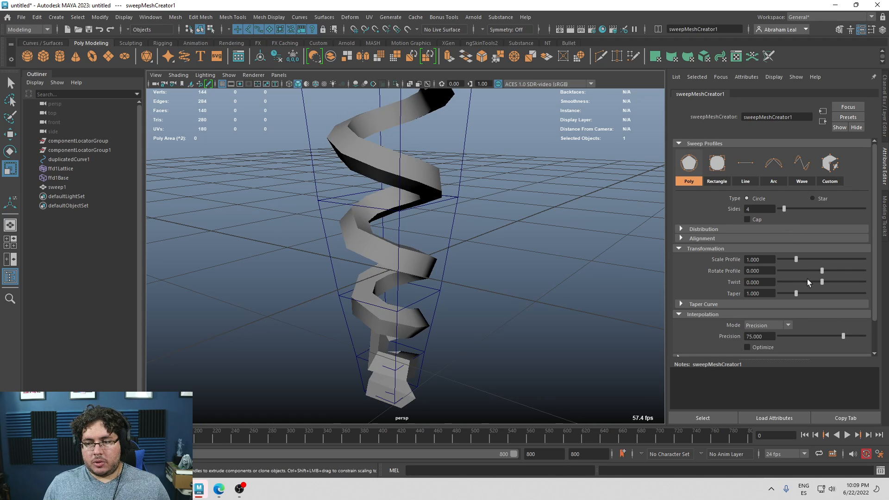
pyautogui.moveTo(793, 259); pyautogui.dragTo(786, 259)
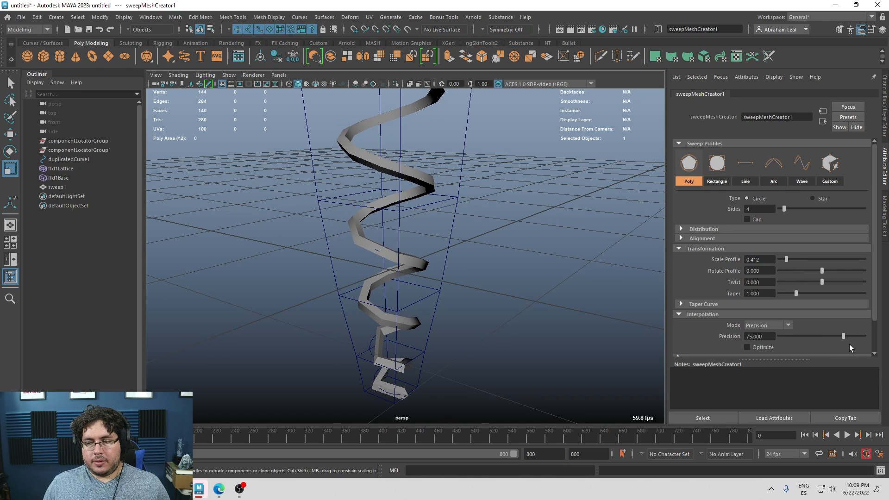
pyautogui.moveTo(843, 335); pyautogui.dragTo(850, 335)
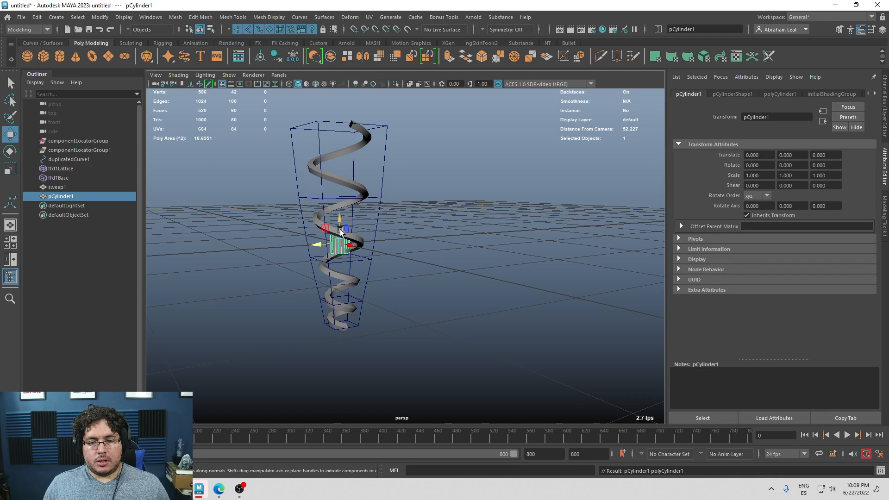
# Step: Stretch pCylinder1 to fill the lattice height so the thread wraps it, then return to object mode
pyautogui.moveTo(341, 229); pyautogui.dragTo(341, 214)
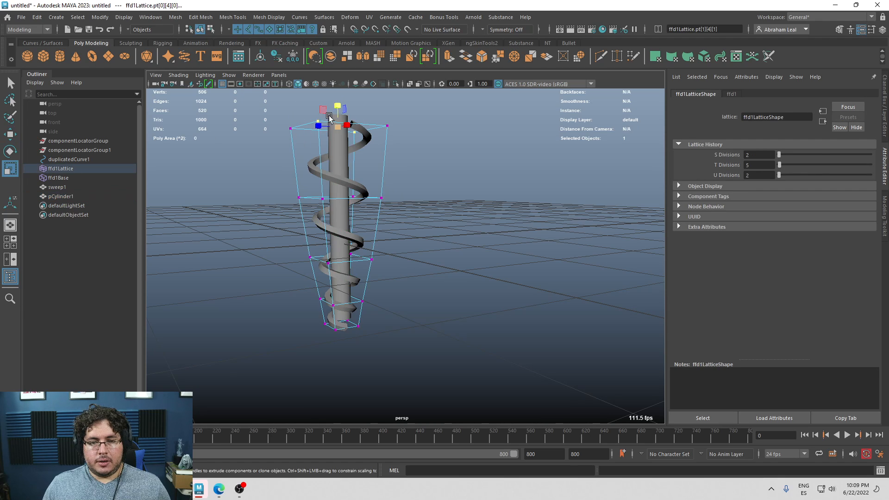
pyautogui.click(60, 196)
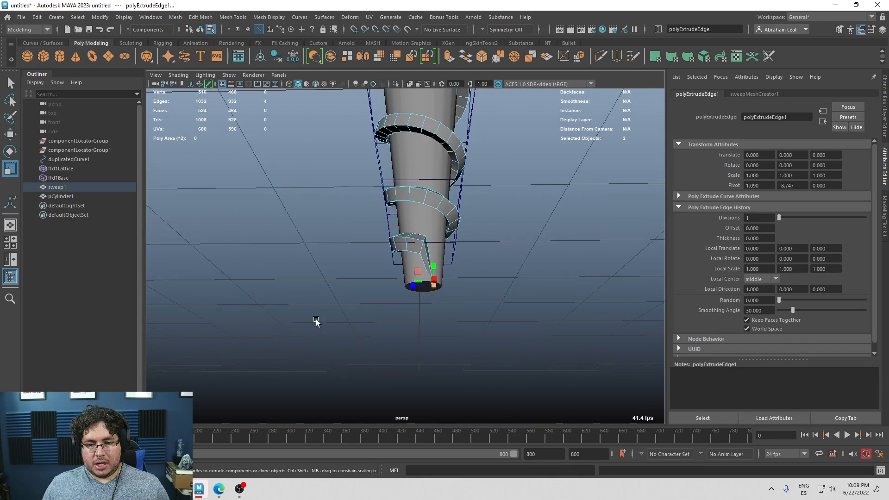
pyautogui.rightClick(406, 213)
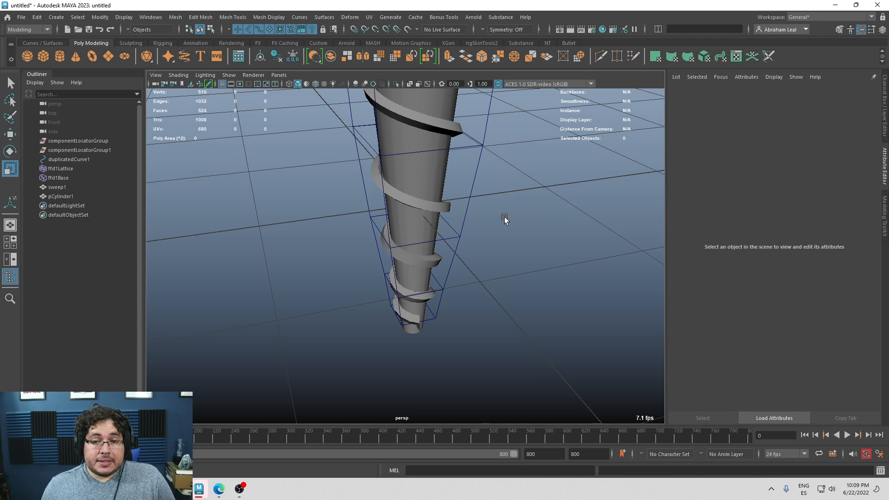
pyautogui.click(443, 17)
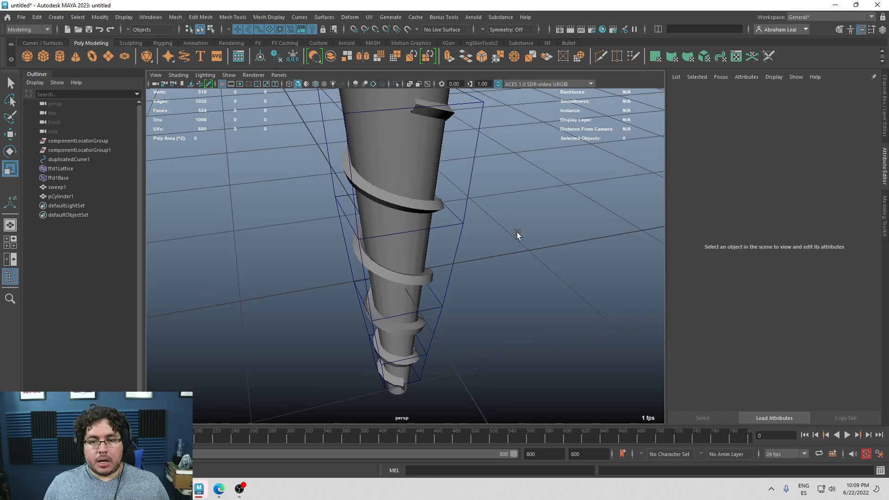
pyautogui.click(443, 16)
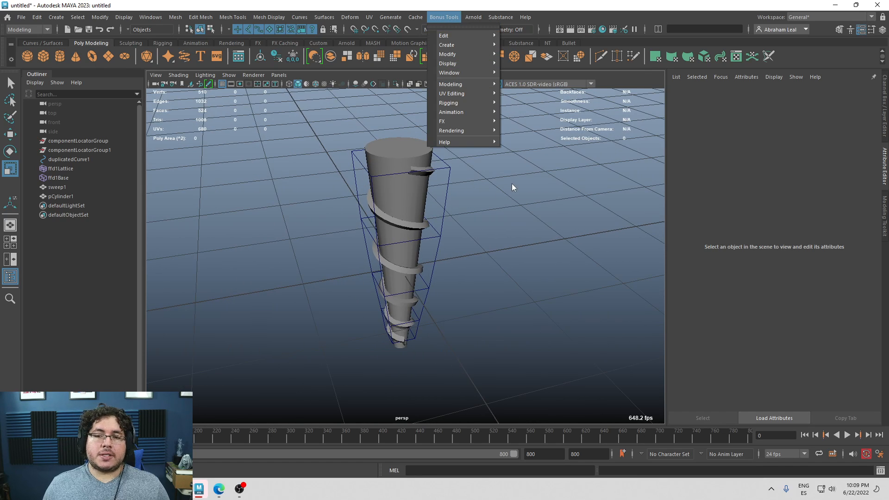
pyautogui.moveTo(465, 93)
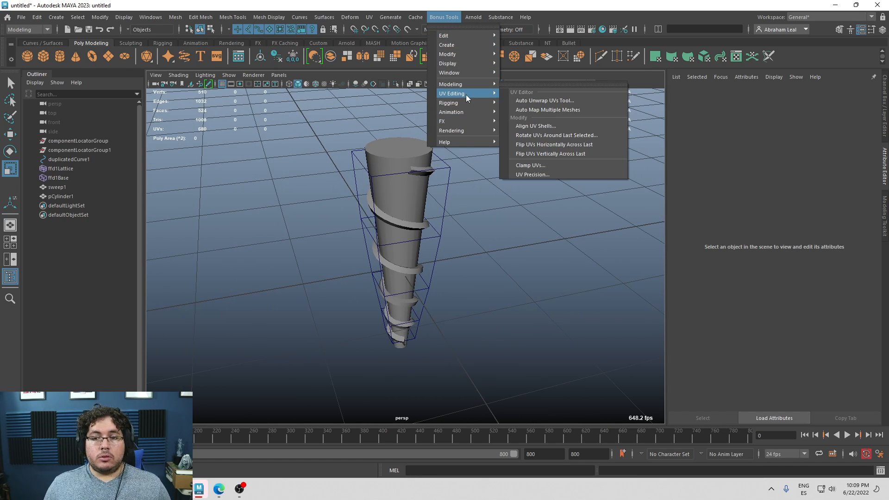
pyautogui.moveTo(553, 100)
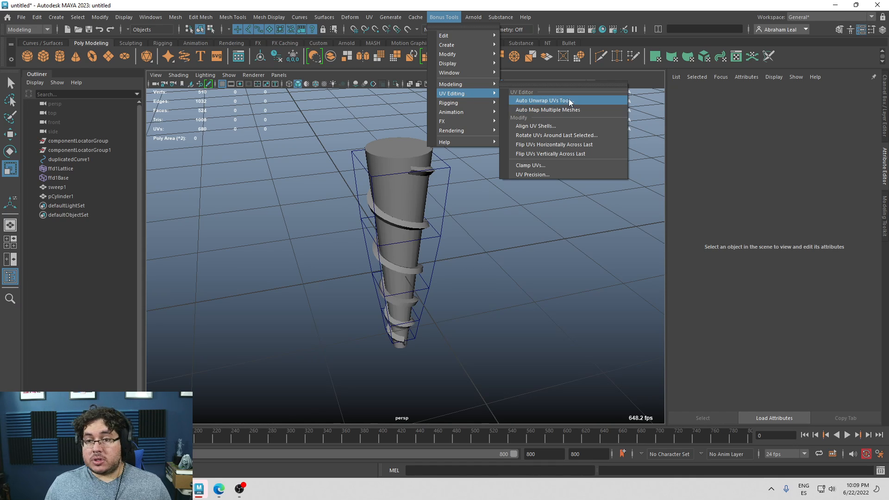
pyautogui.moveTo(542, 165)
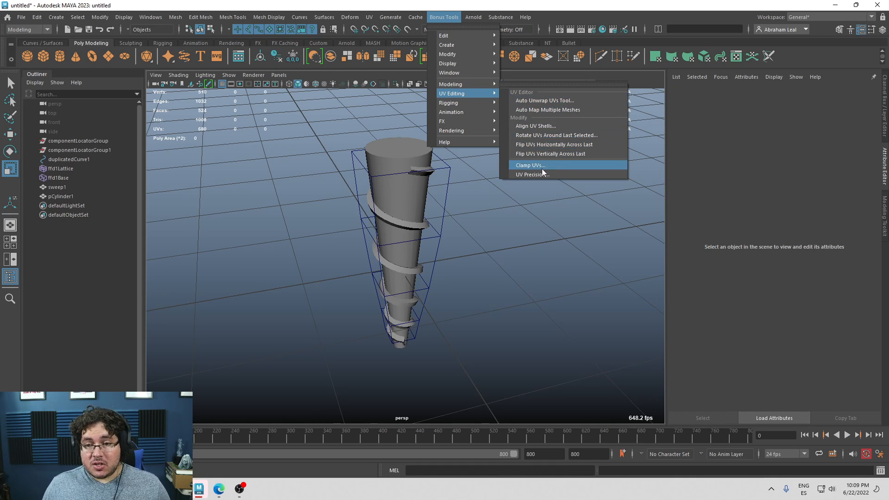
pyautogui.click(532, 174)
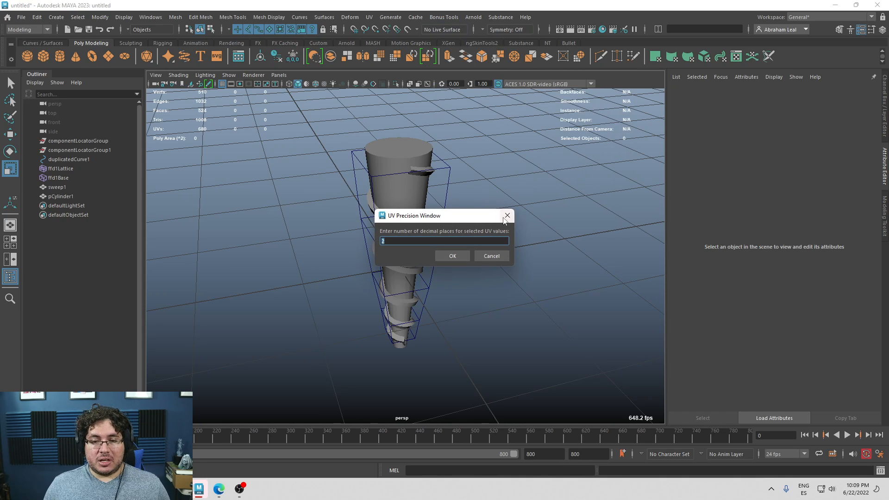
pyautogui.click(452, 255)
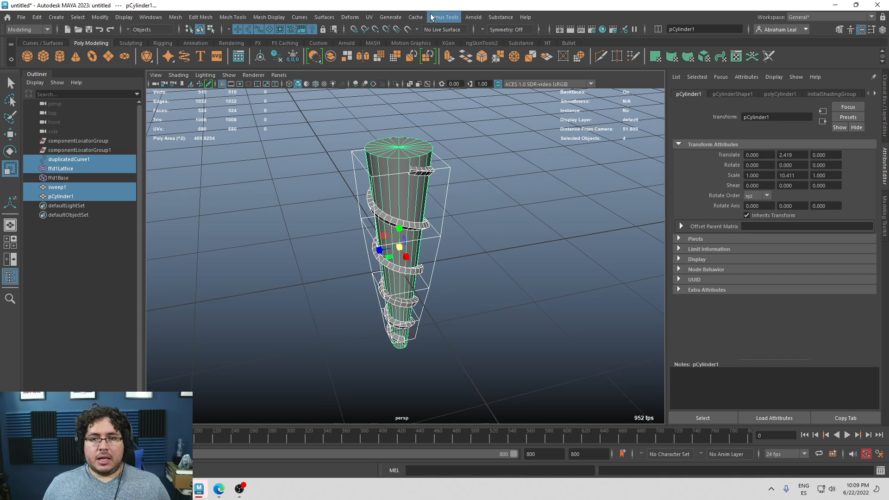
pyautogui.click(443, 16)
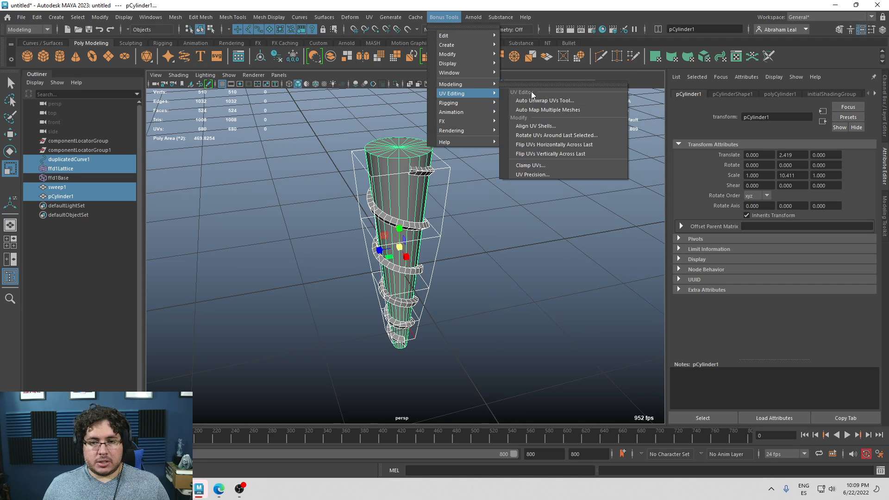
pyautogui.moveTo(550, 163)
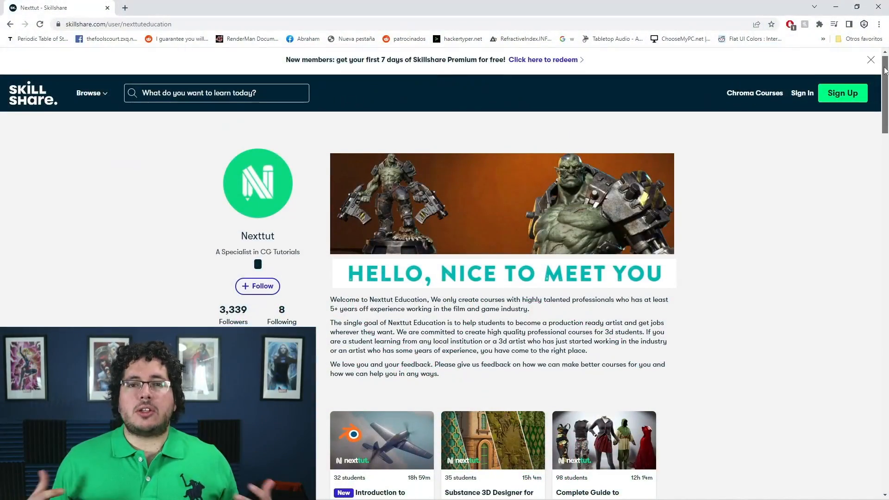
# Step: Scroll down through Nexttut Education's Skillshare course grid past the Blender, ZBrush and Maya titles
pyautogui.scroll(-3)
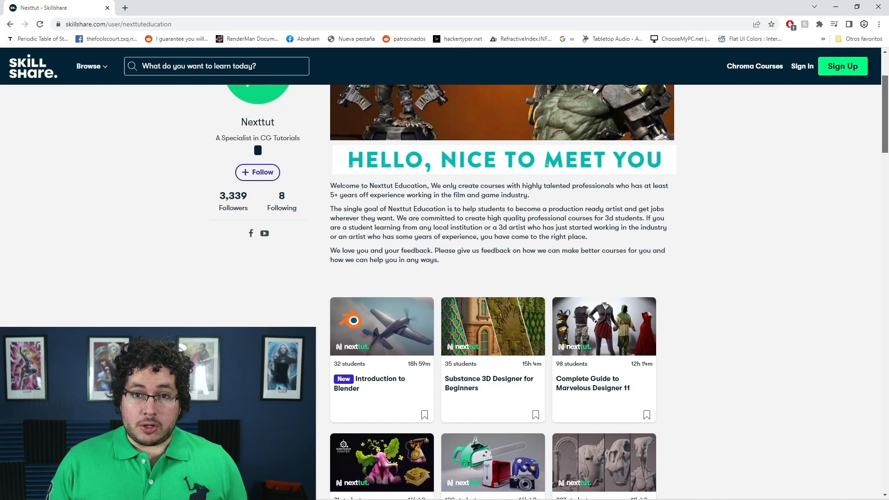
pyautogui.scroll(-3)
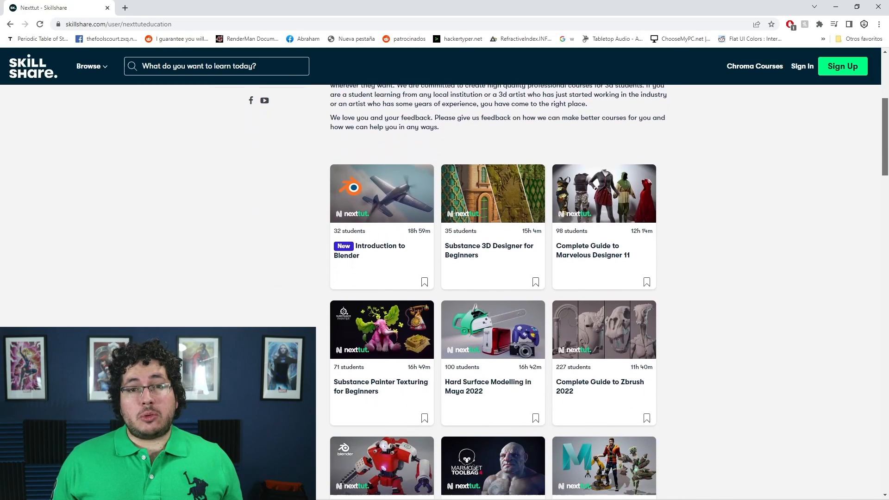
pyautogui.scroll(-3)
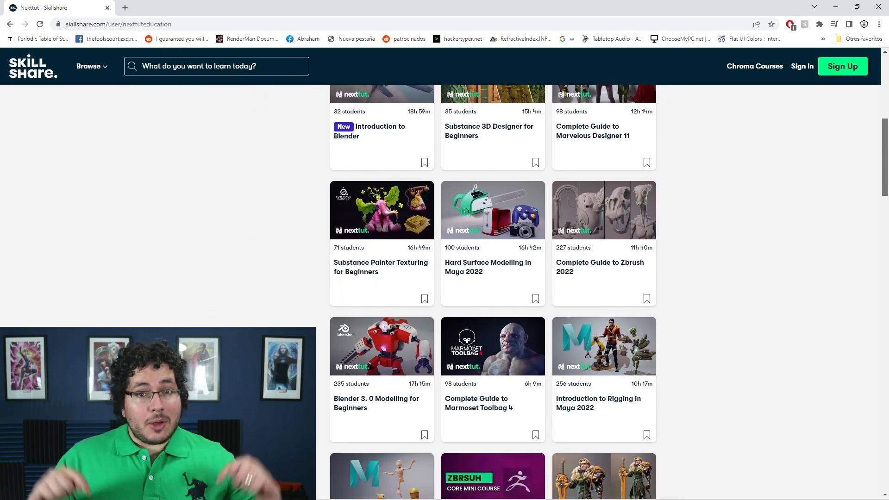
pyautogui.scroll(-3)
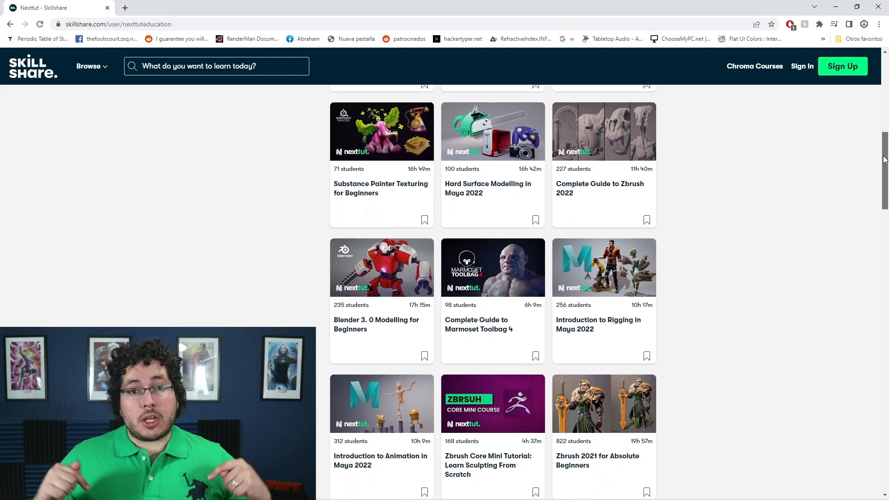
pyautogui.scroll(-3)
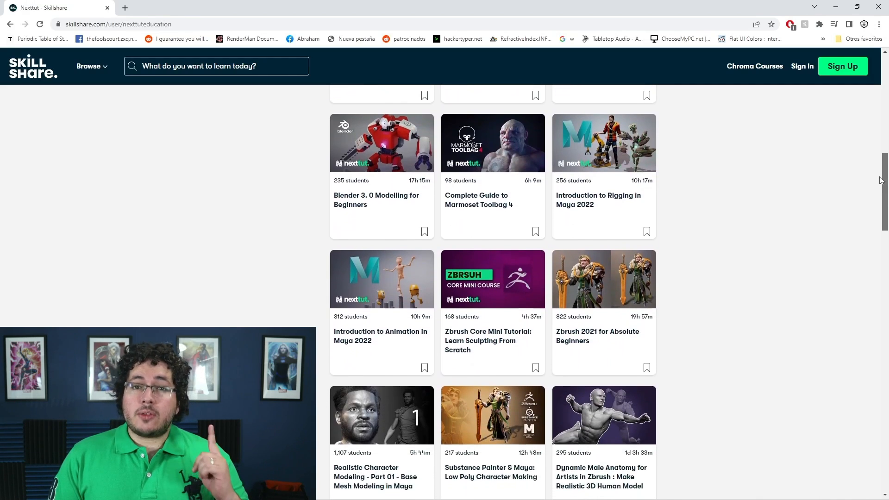
pyautogui.scroll(-3)
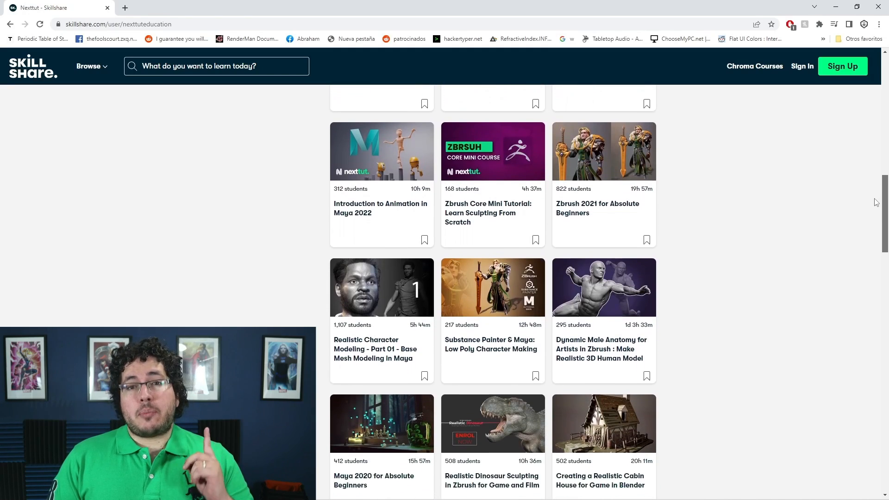
pyautogui.scroll(-3)
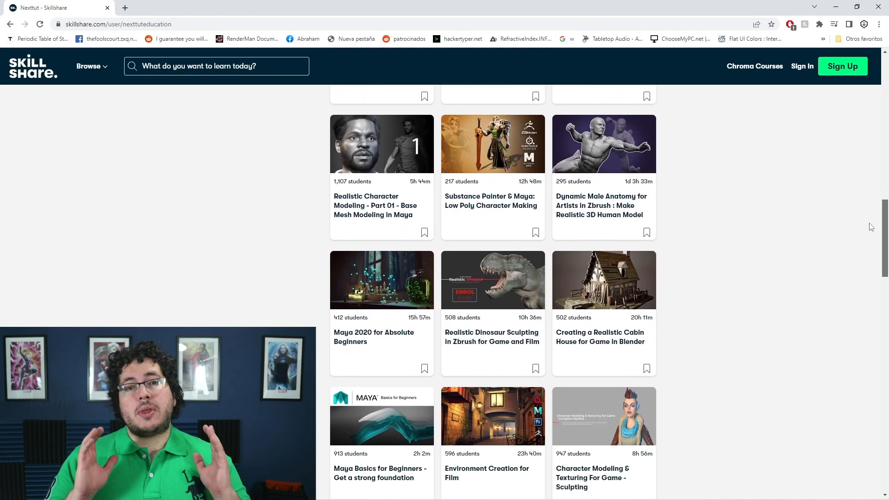
pyautogui.scroll(-3)
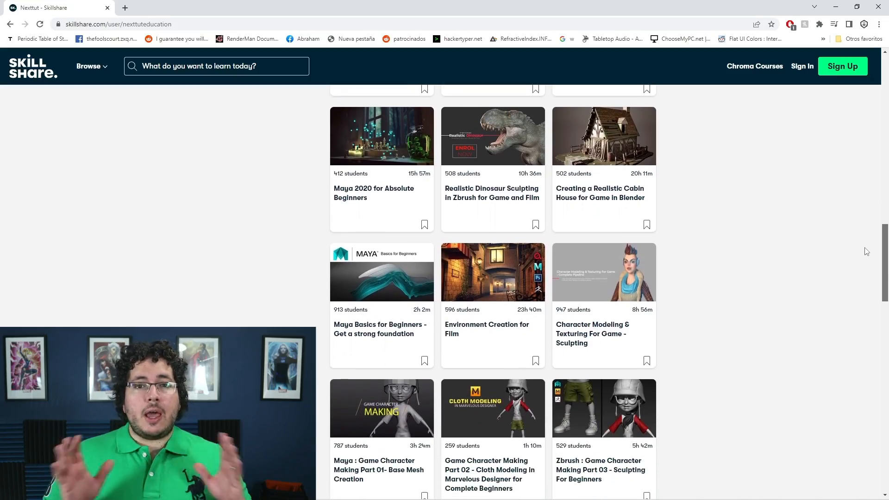